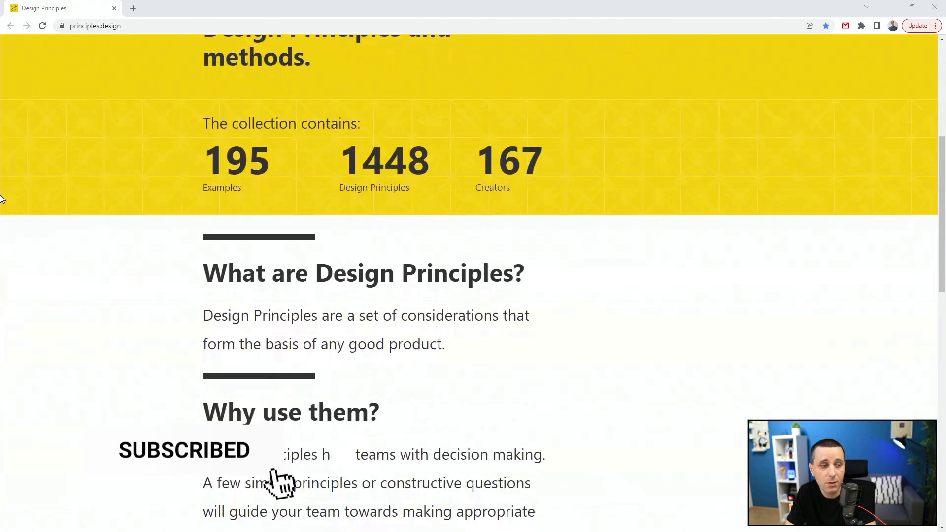
Step: Scroll the principles.design homepage past its explanation sections down to the example collections grid
scroll("down", 3)
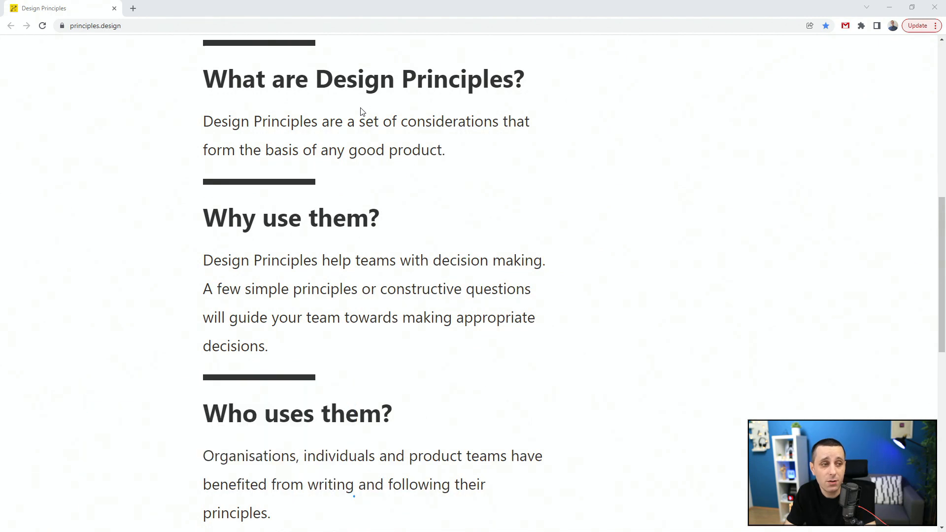
mouse_move(284, 163)
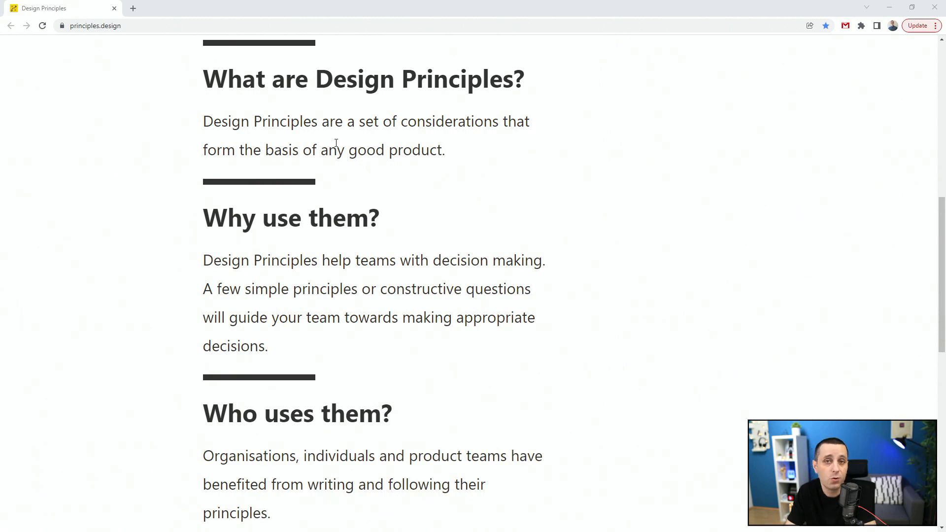
scroll("down", 3)
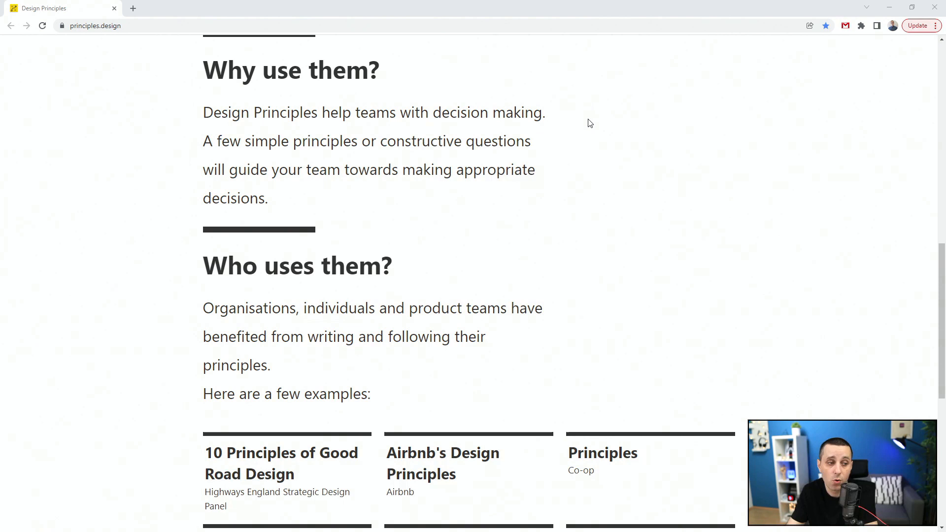
scroll("down", 3)
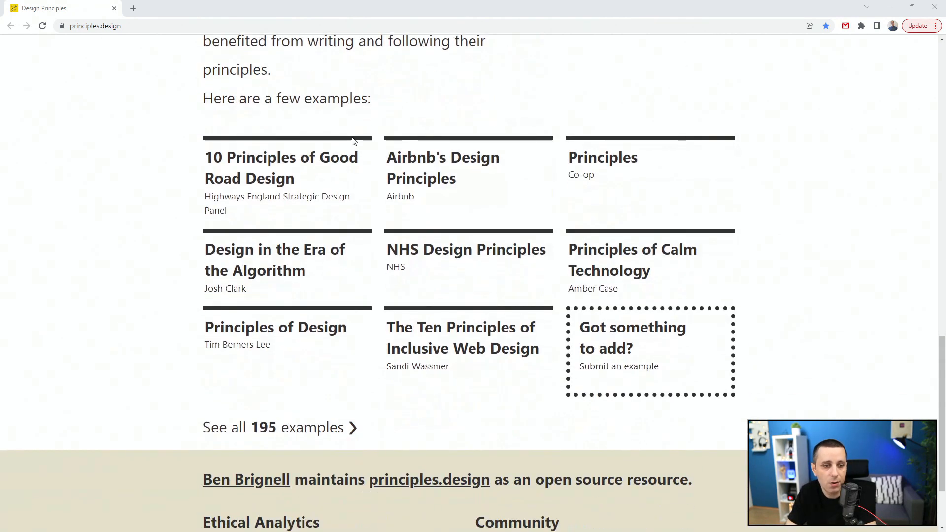
scroll("down", 3)
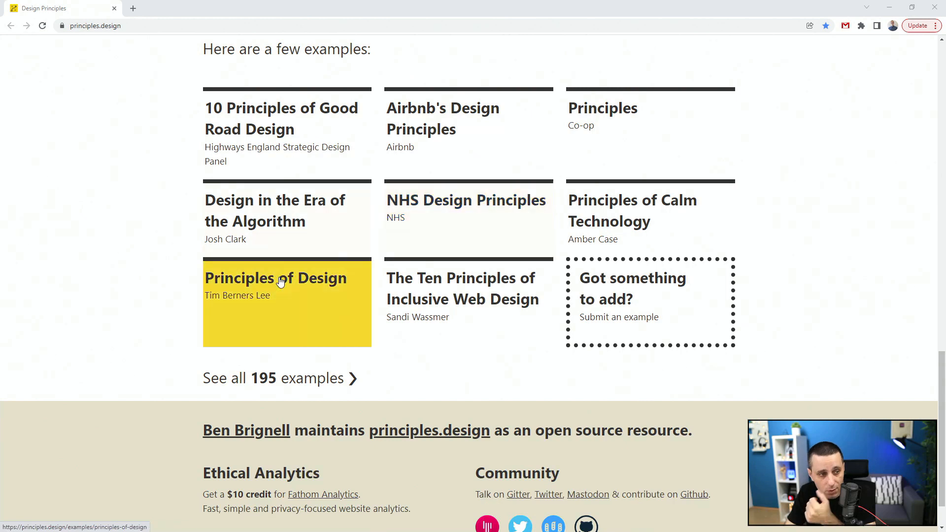
Step: Open Tim Berners Lee's Principles of Design collection and start reading its principles
left_click(275, 277)
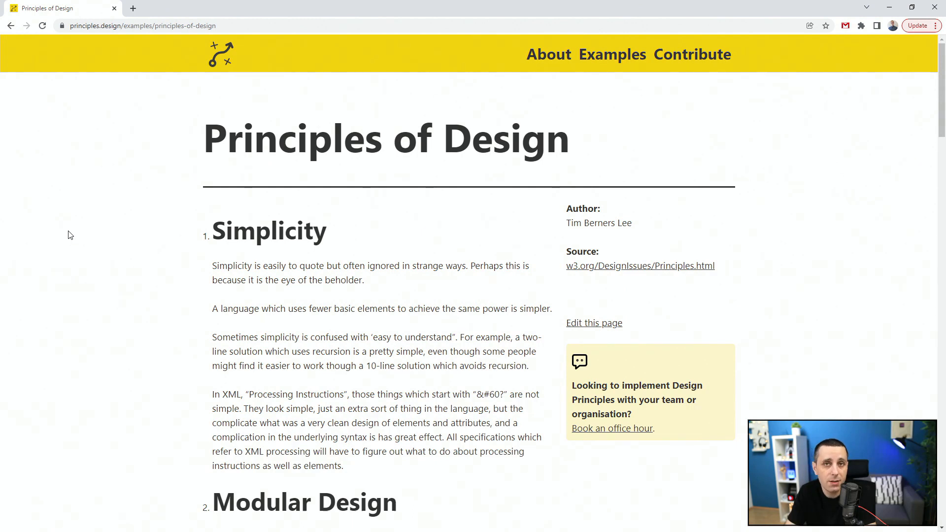
scroll("down", 3)
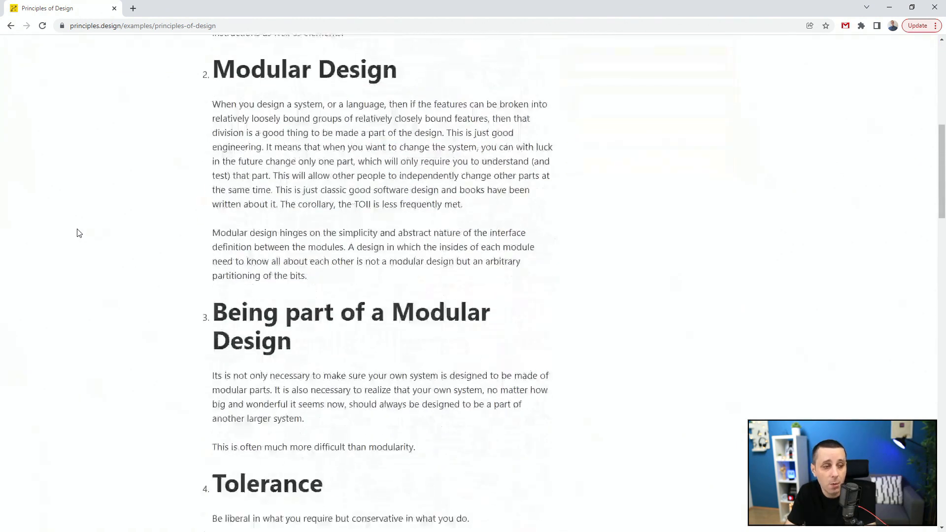
scroll("down", 3)
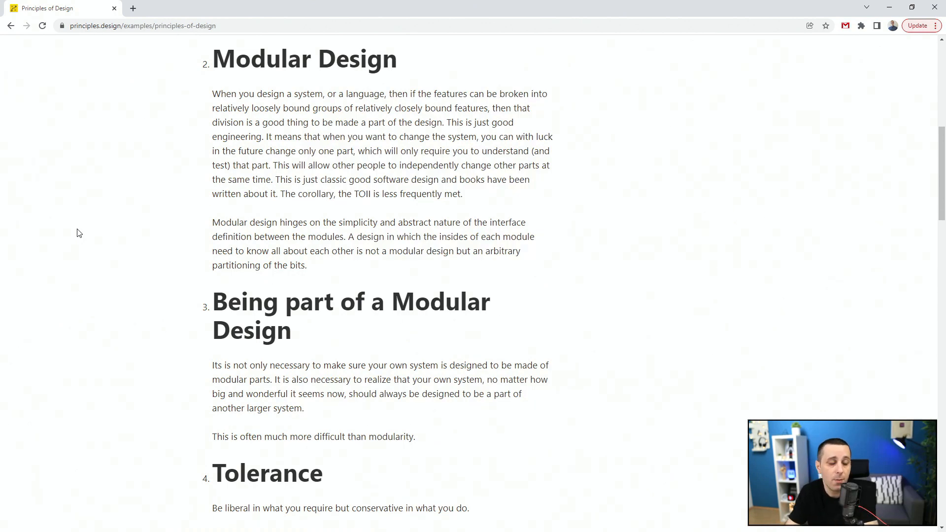
scroll("down", 3)
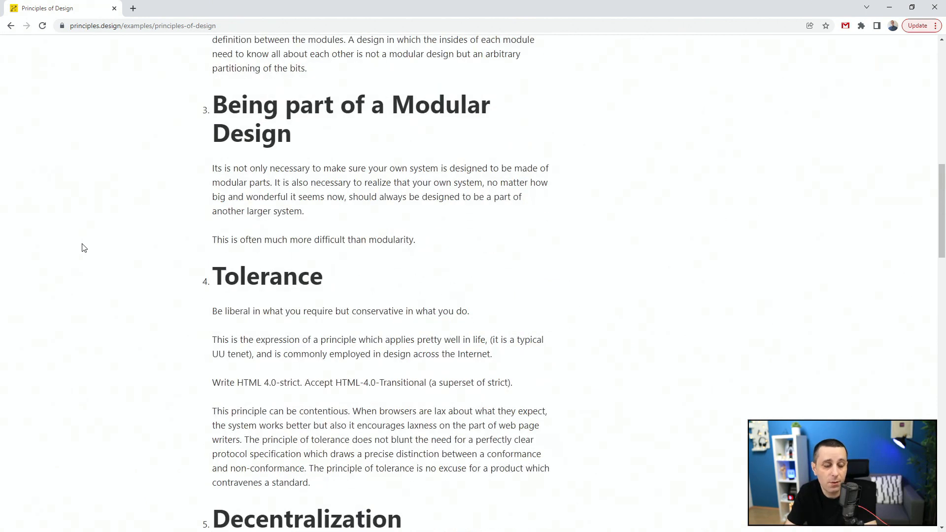
Step: Continue down through the remaining numbered principles to the end of the page
scroll("down", 3)
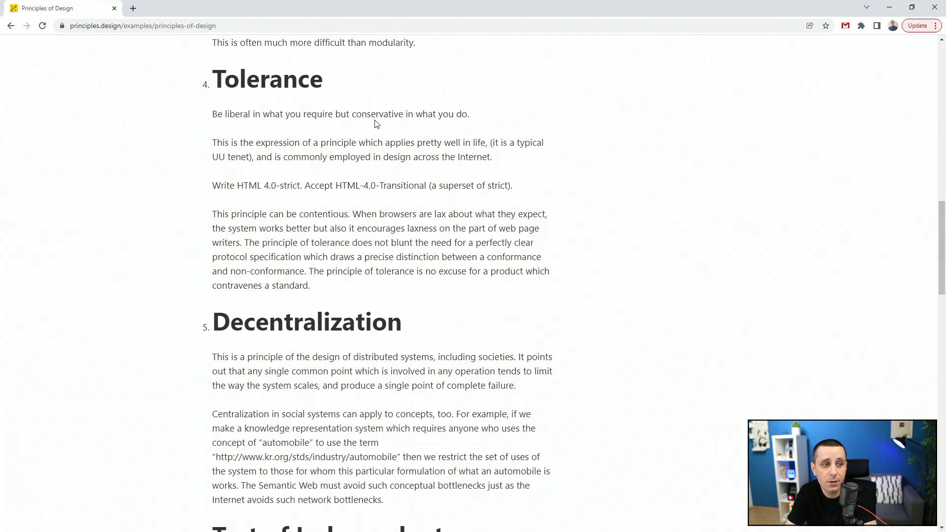
scroll("down", 3)
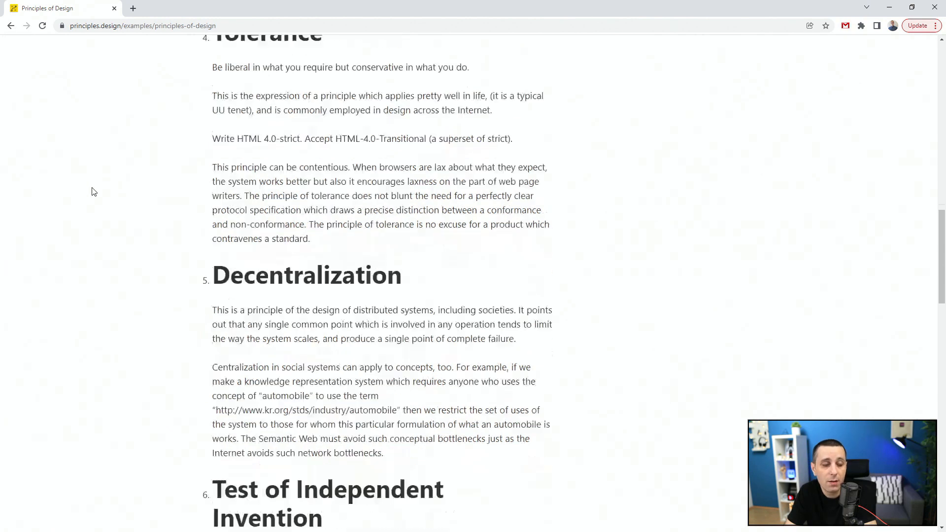
scroll("down", 3)
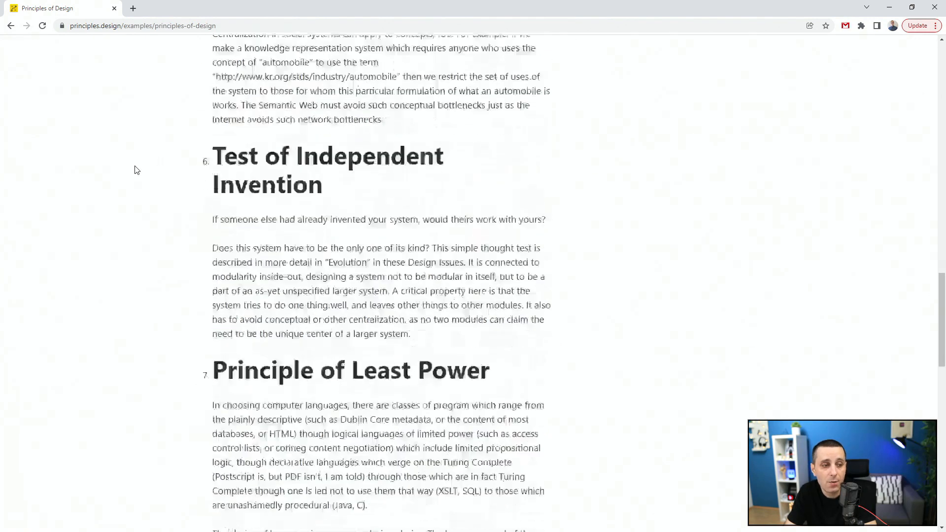
scroll("down", 3)
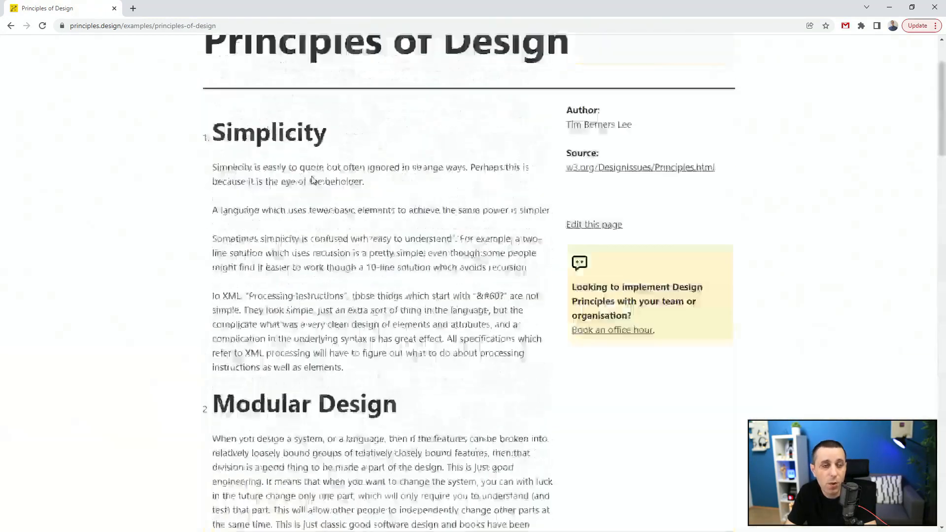
Step: Open the Examples page of 195 collections and filter it by the Universal tag
left_click(9, 25)
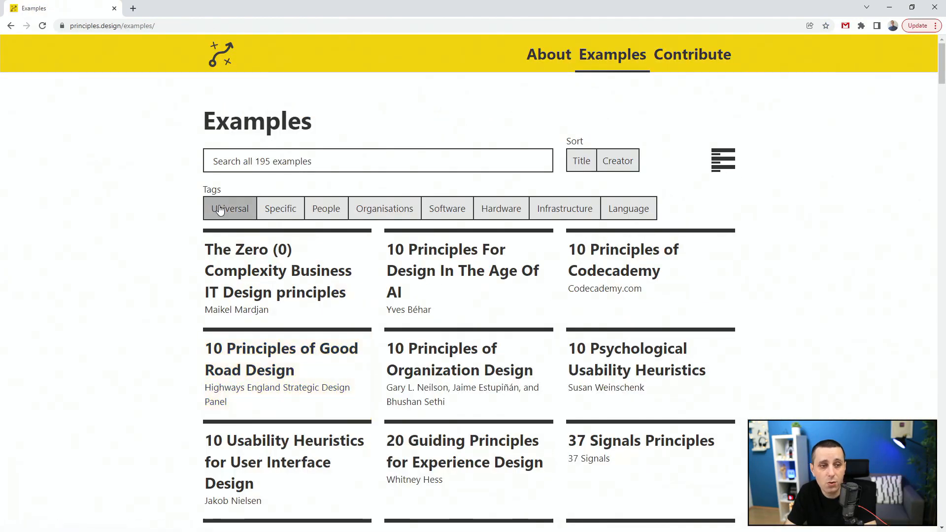
left_click(280, 208)
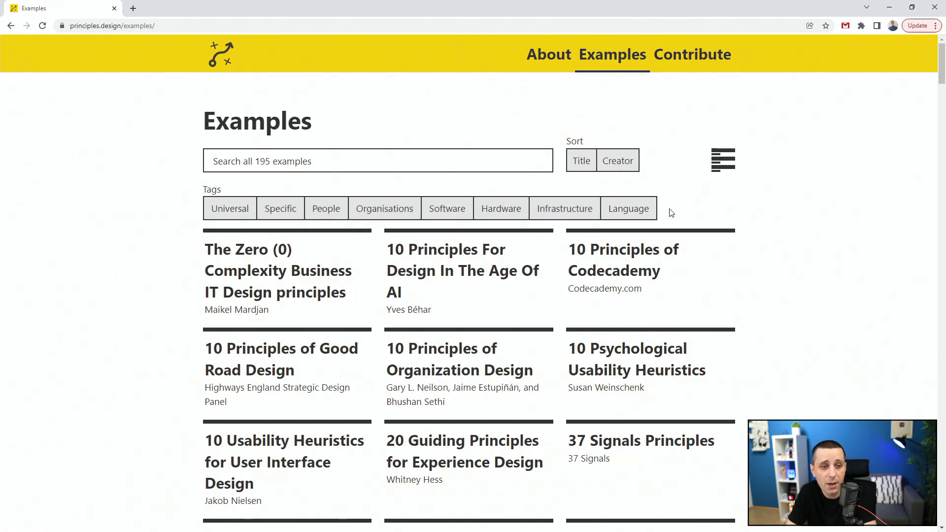
left_click(617, 160)
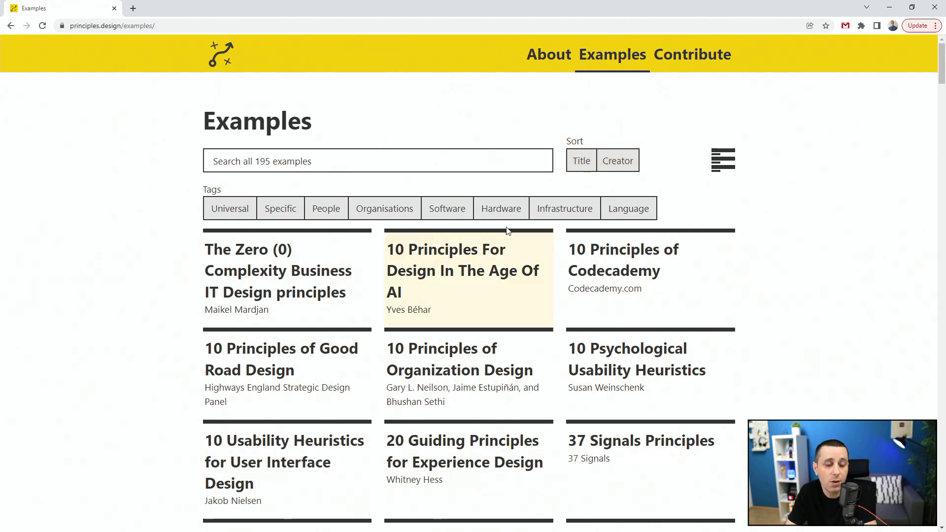
mouse_move(109, 198)
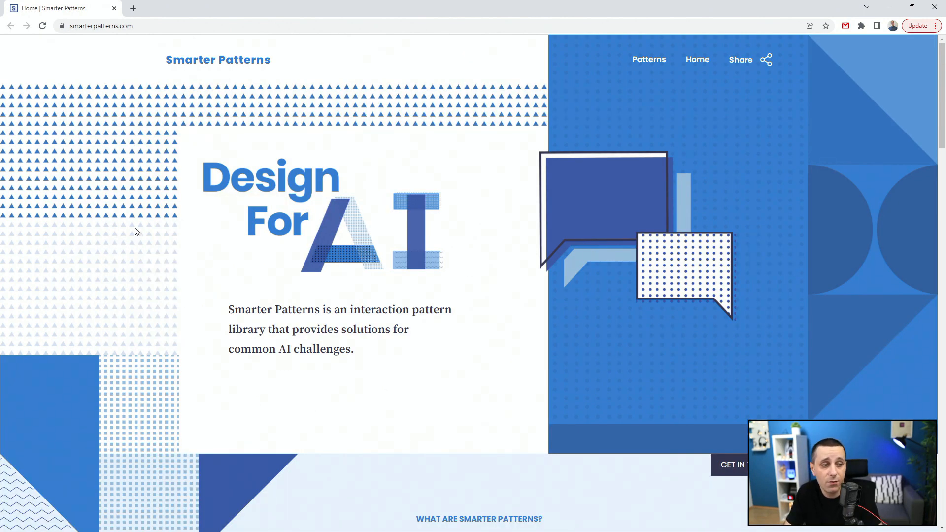
mouse_move(404, 353)
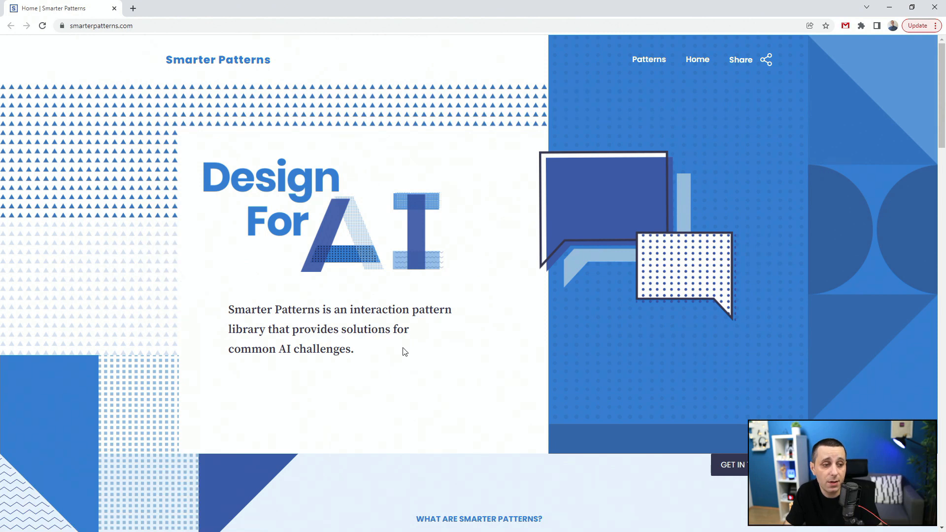
mouse_move(379, 348)
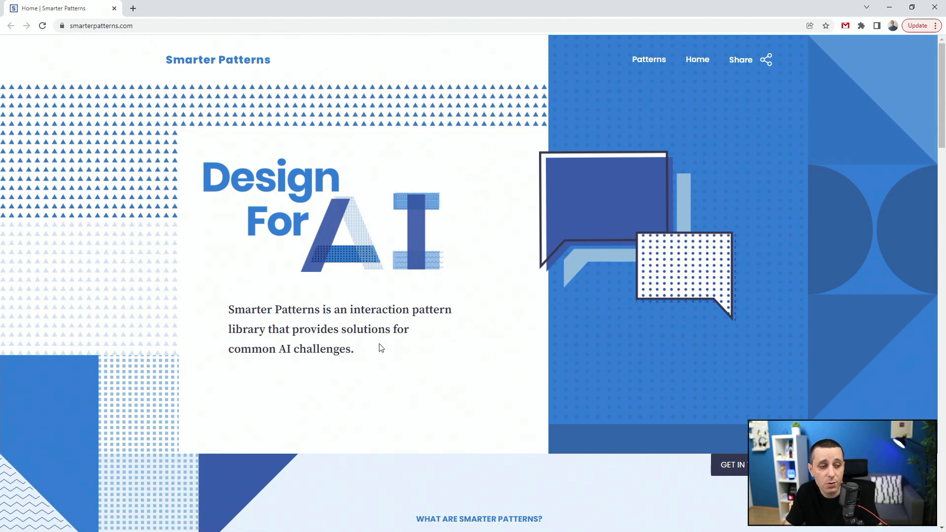
Step: Scroll the Smarter Patterns homepage through Transparency & Trust, Autonomy & Control and Fairness & Inclusiveness
scroll("down", 3)
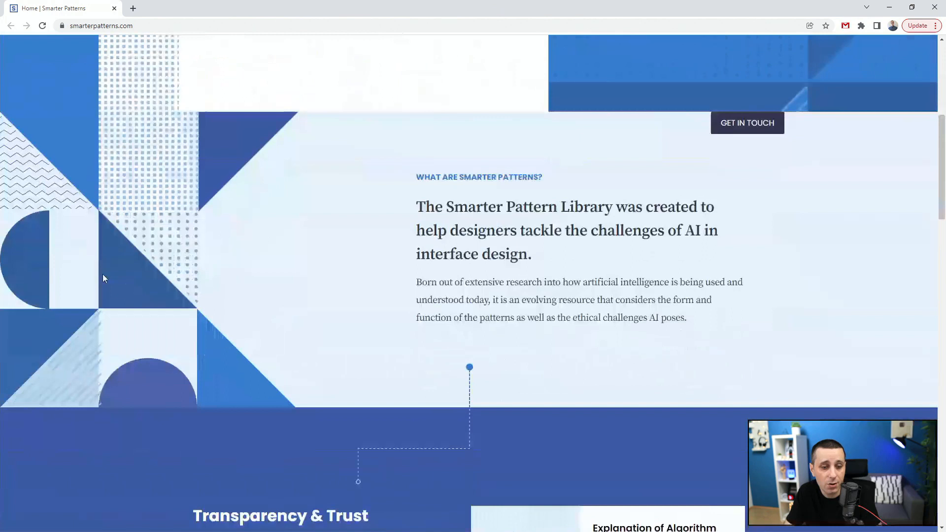
scroll("down", 3)
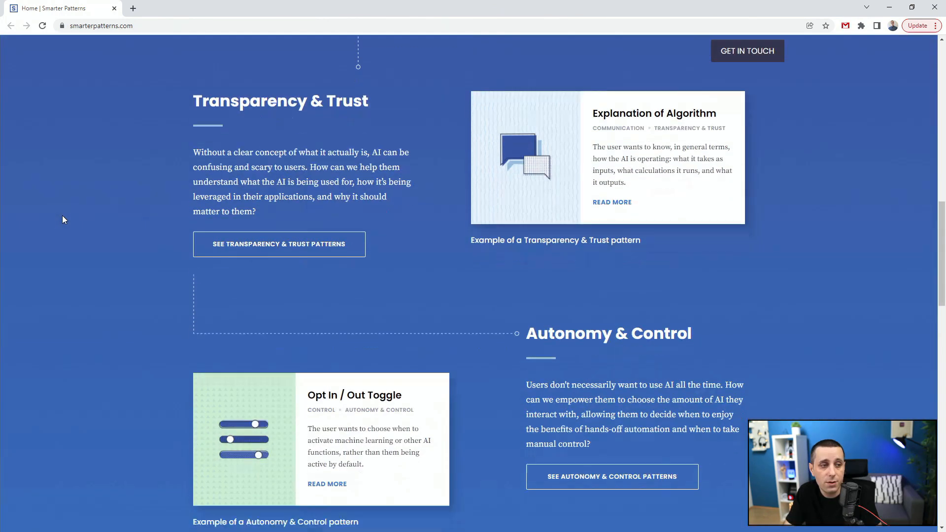
scroll("down", 3)
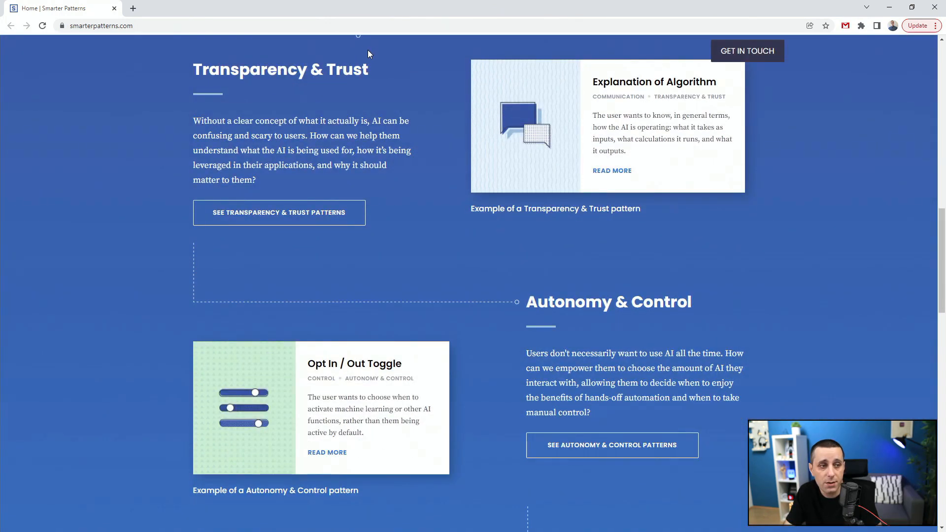
scroll("down", 3)
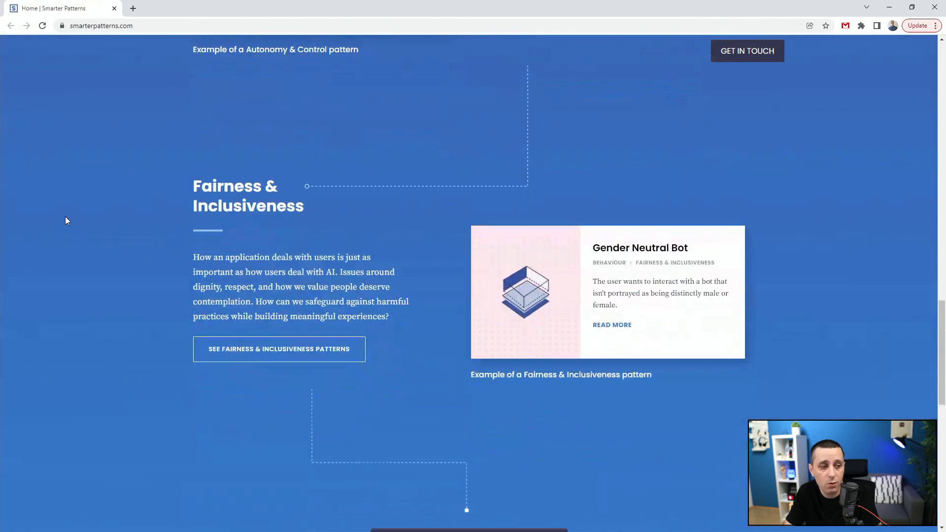
scroll("down", 3)
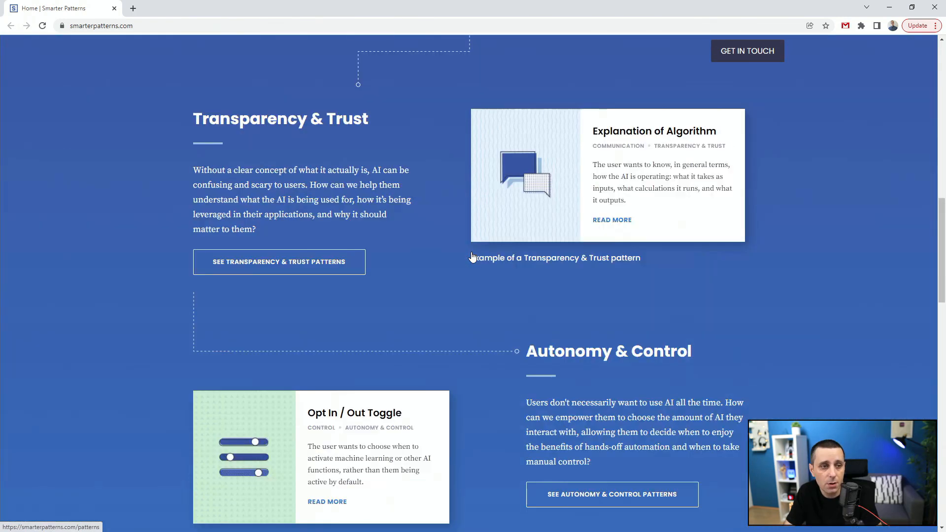
left_click(279, 261)
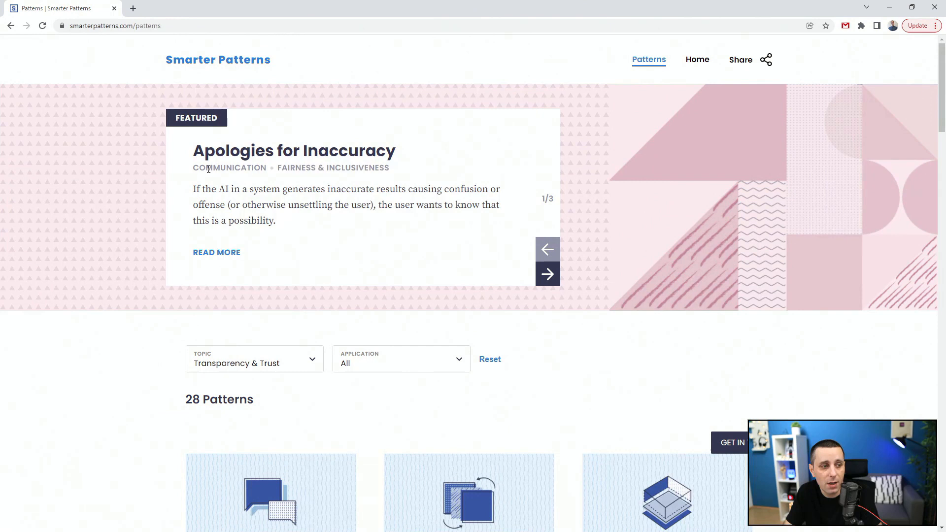
scroll("down", 3)
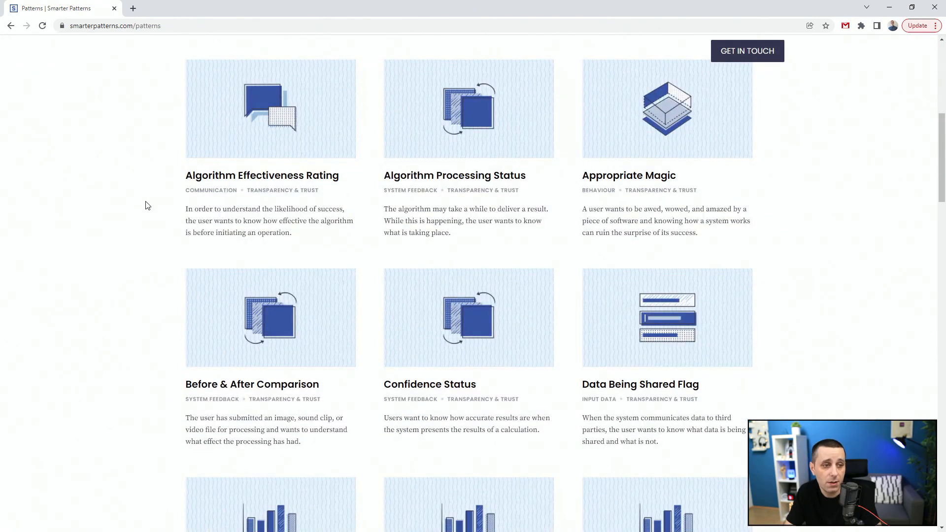
scroll("down", 3)
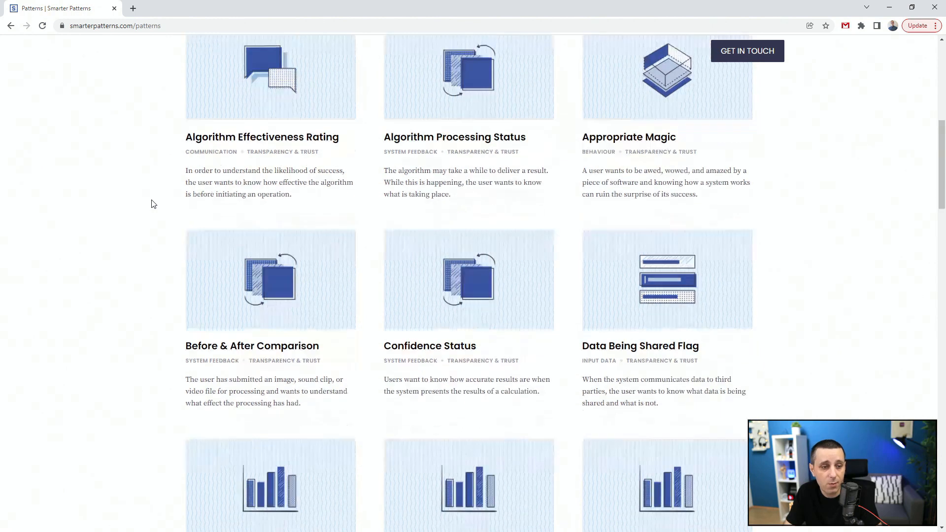
scroll("down", 3)
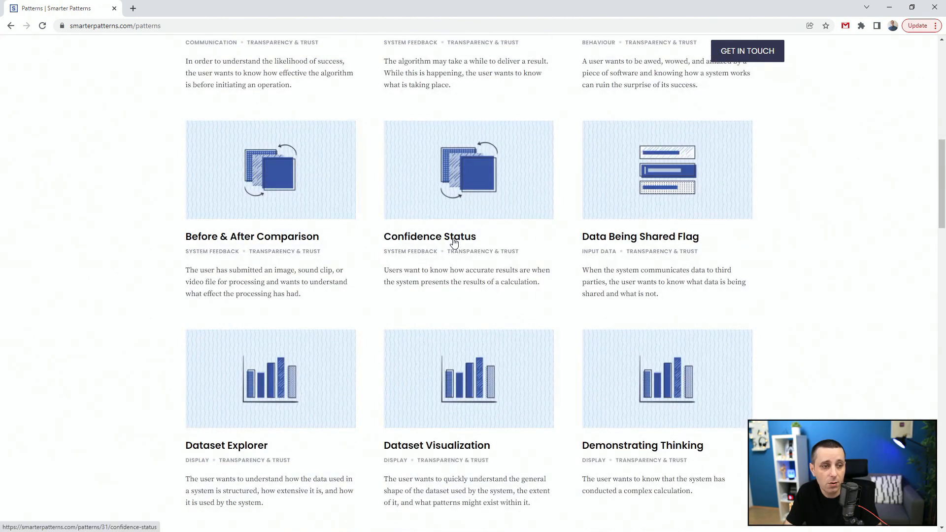
Step: Open the Confidence Status pattern and read through its full description
left_click(429, 235)
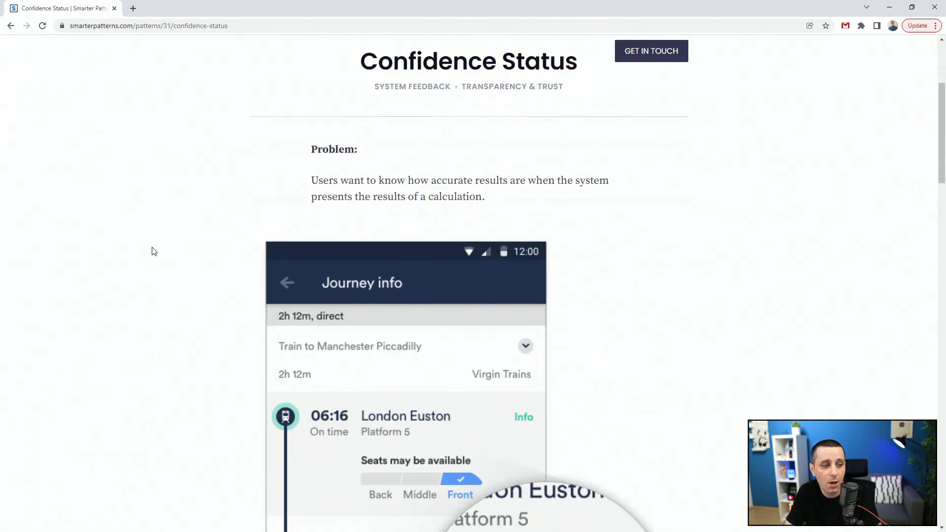
scroll("down", 3)
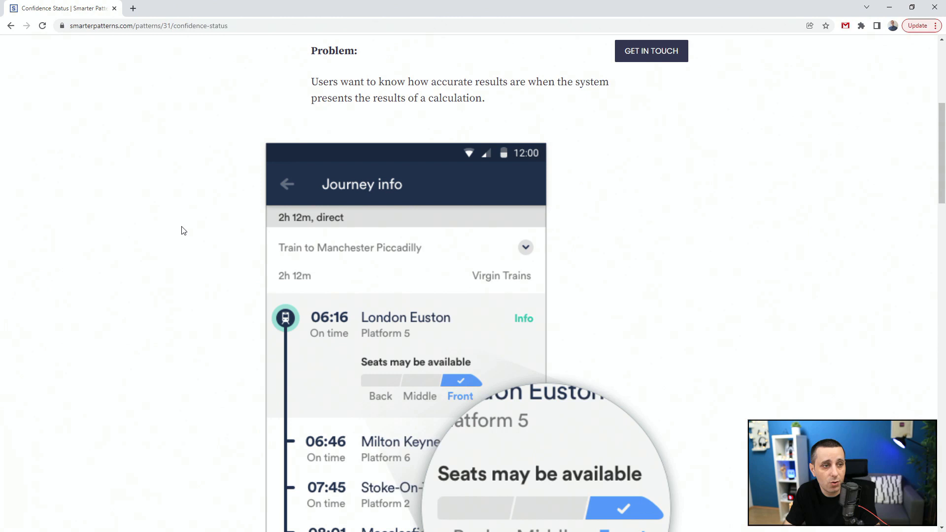
scroll("down", 3)
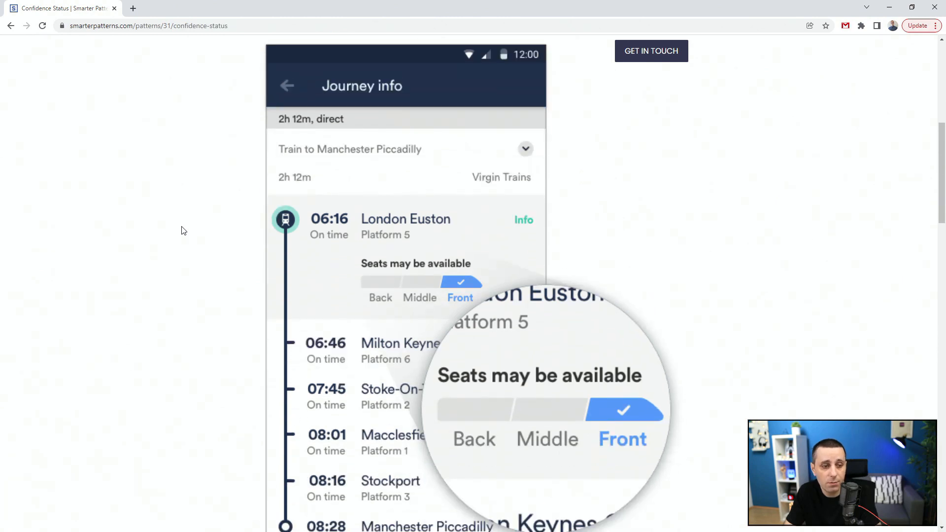
scroll("down", 3)
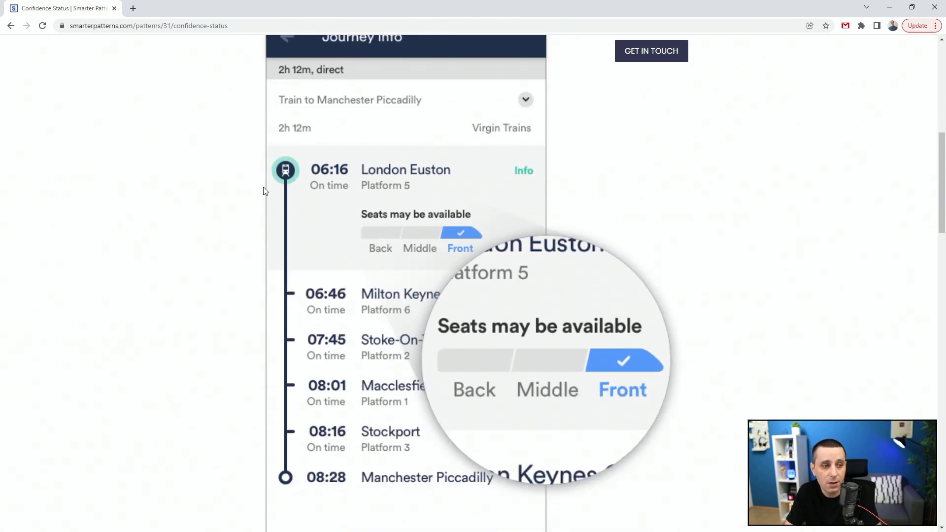
scroll("down", 3)
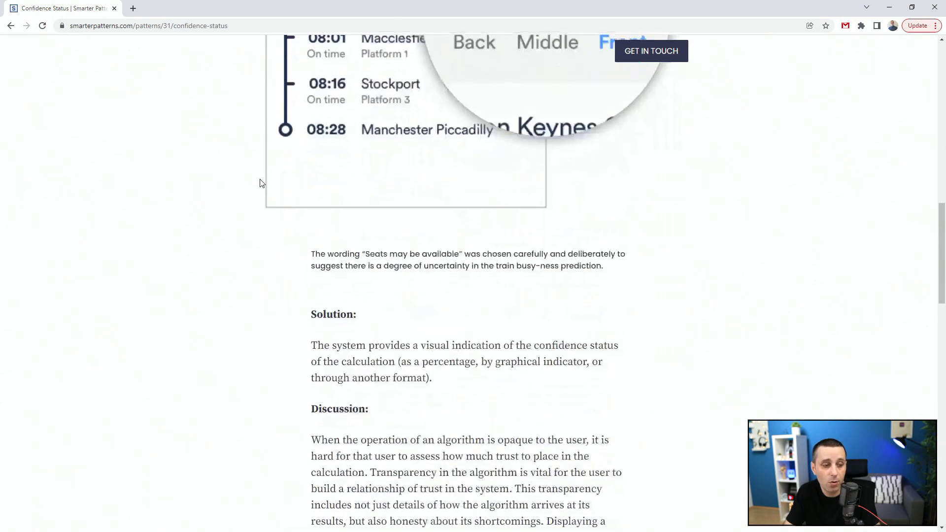
scroll("down", 3)
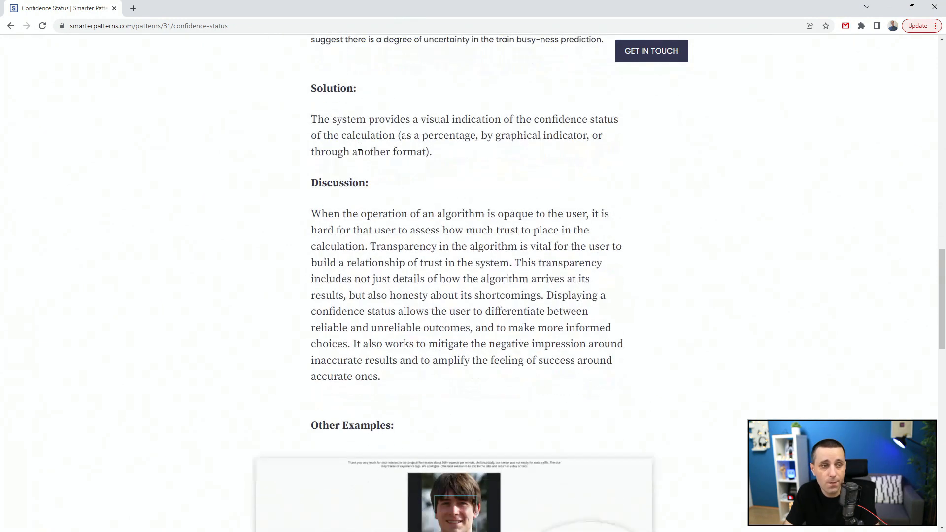
scroll("down", 3)
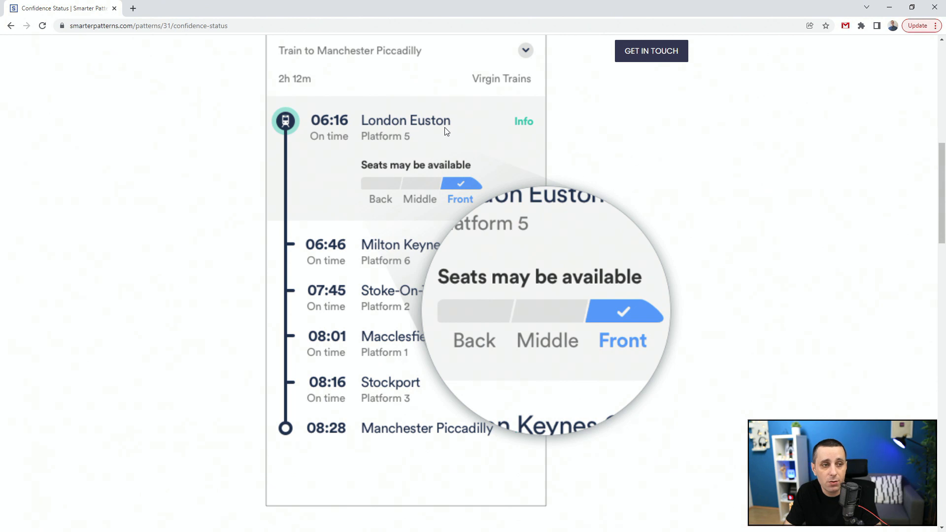
mouse_move(399, 151)
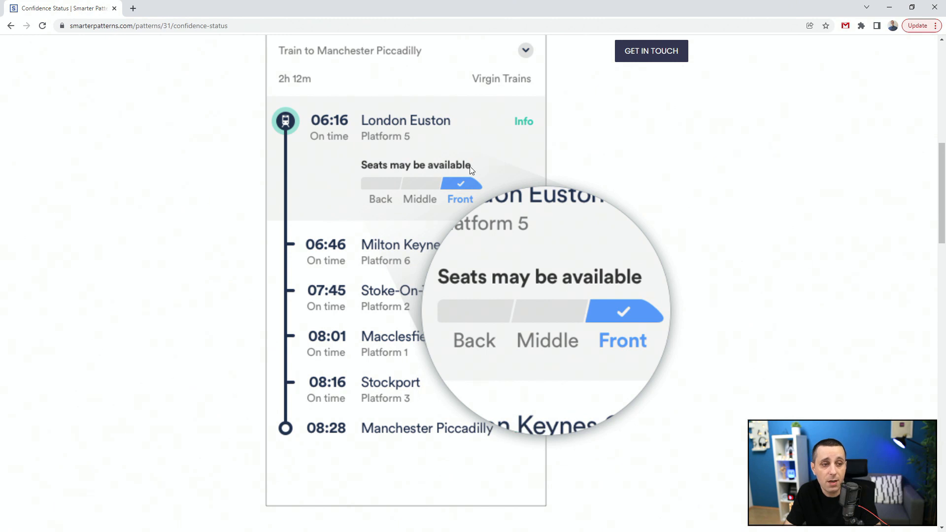
mouse_move(458, 196)
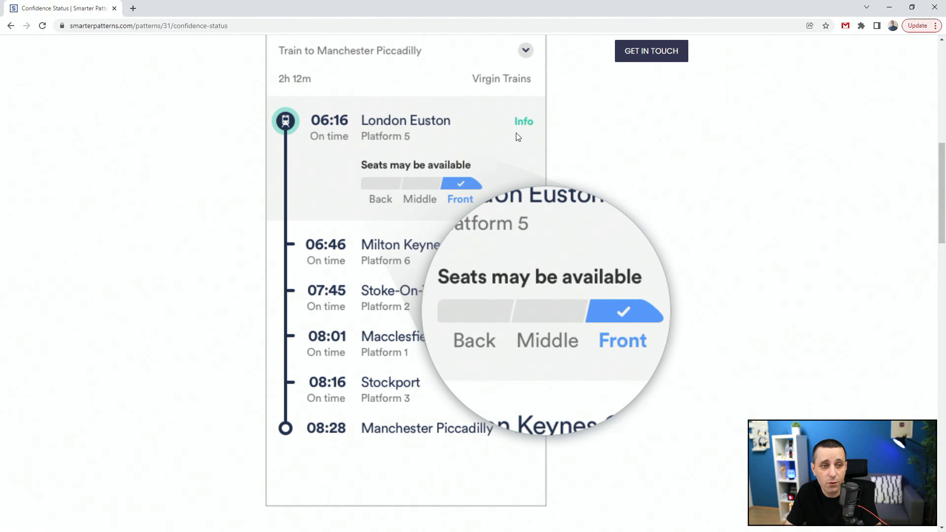
mouse_move(524, 131)
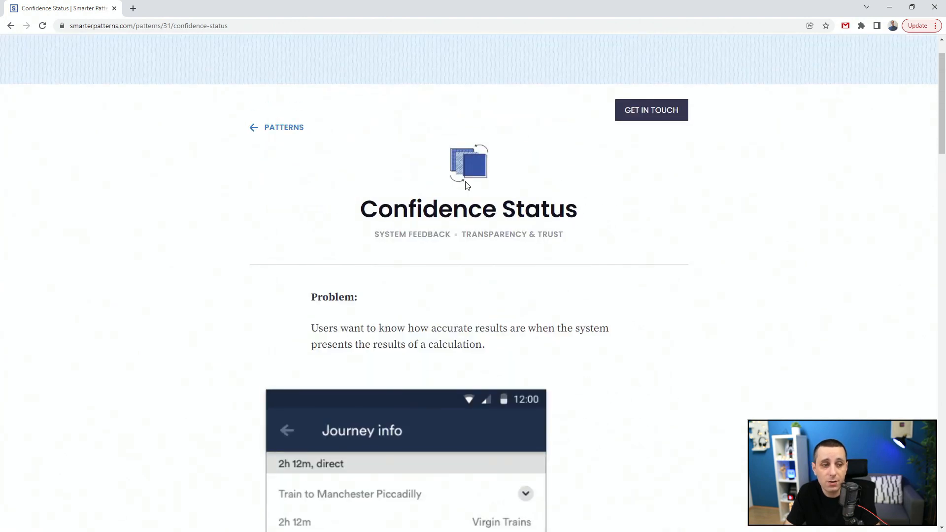
scroll("down", 3)
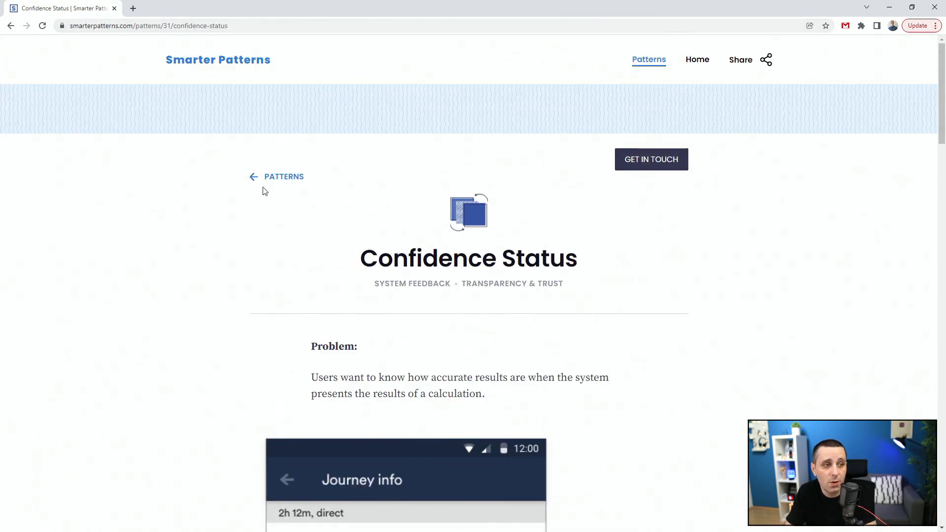
Step: Return to the patterns list, filter by Autonomy & Control and locate Chat Presets
left_click(276, 177)
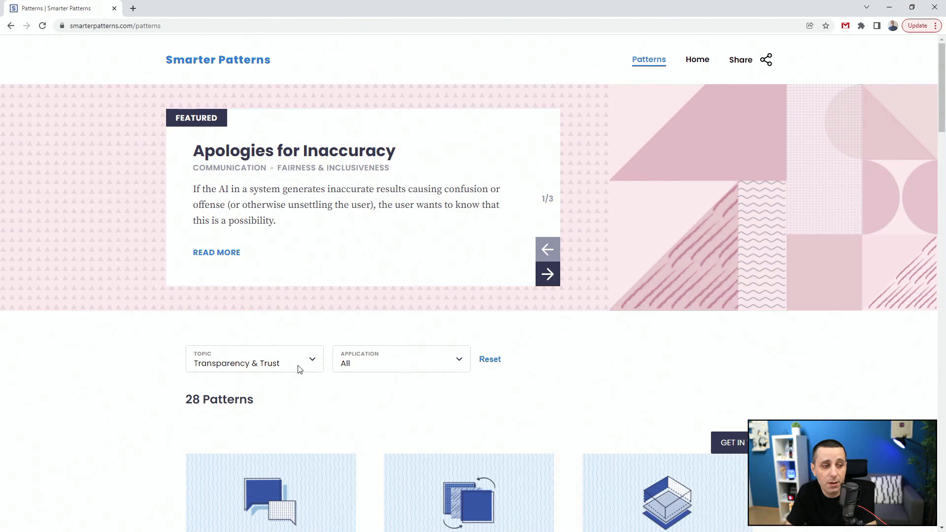
left_click(253, 359)
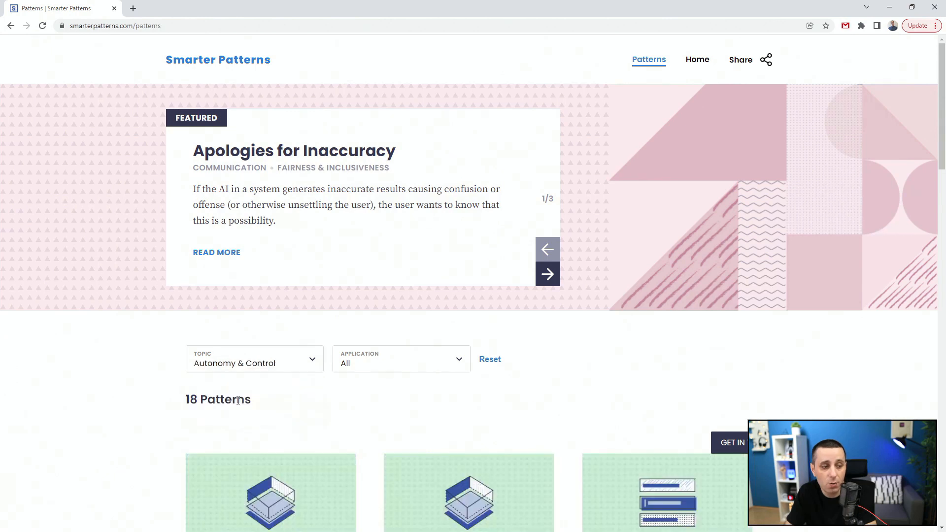
scroll("down", 3)
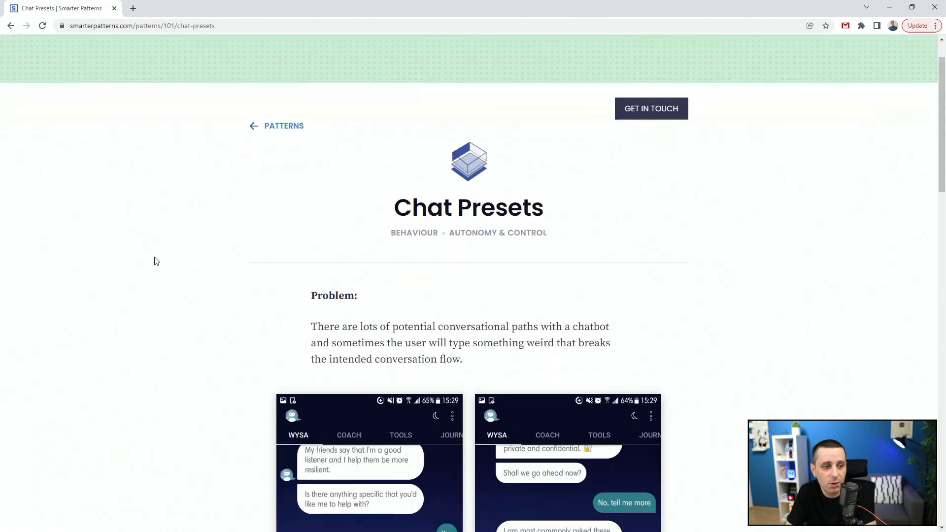
scroll("down", 3)
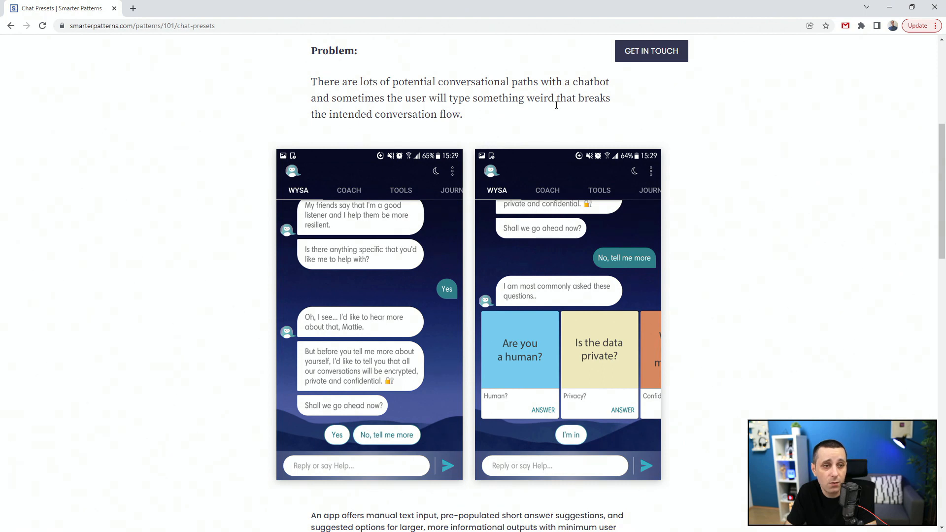
mouse_move(455, 128)
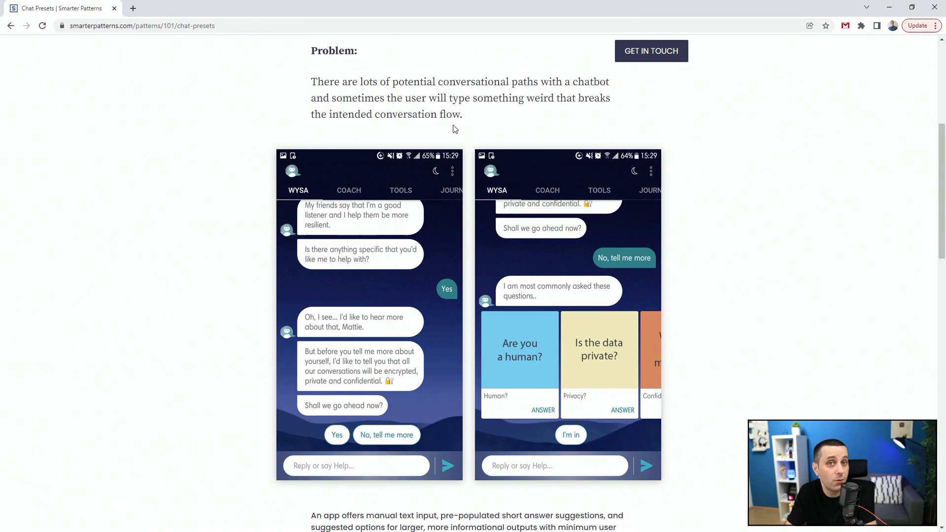
scroll("down", 3)
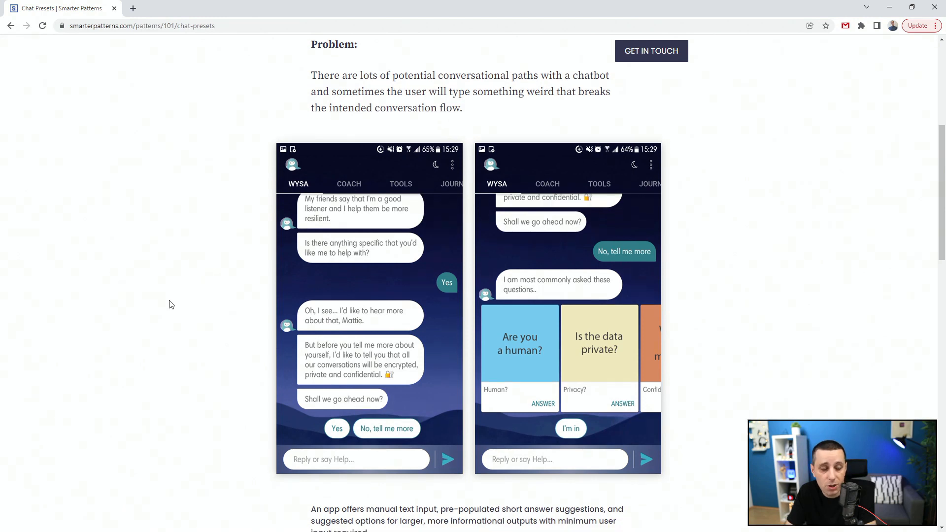
scroll("down", 3)
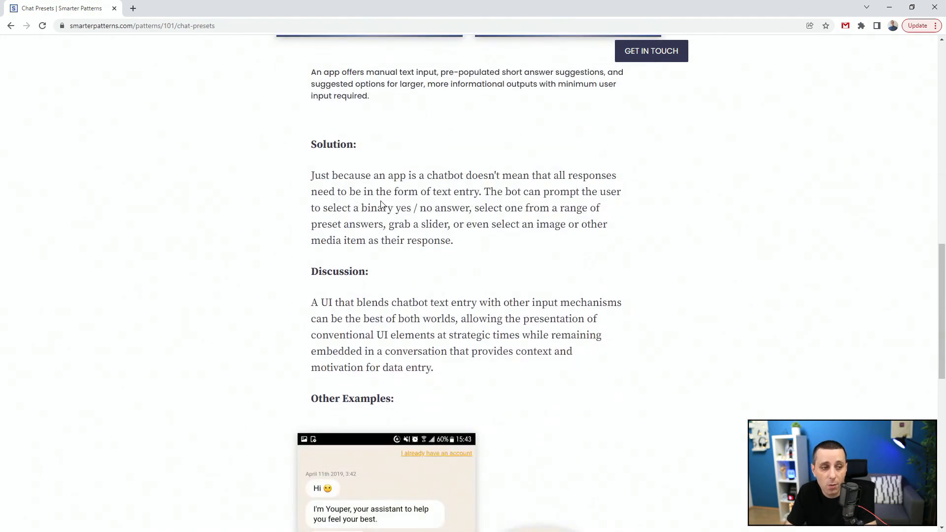
scroll("down", 3)
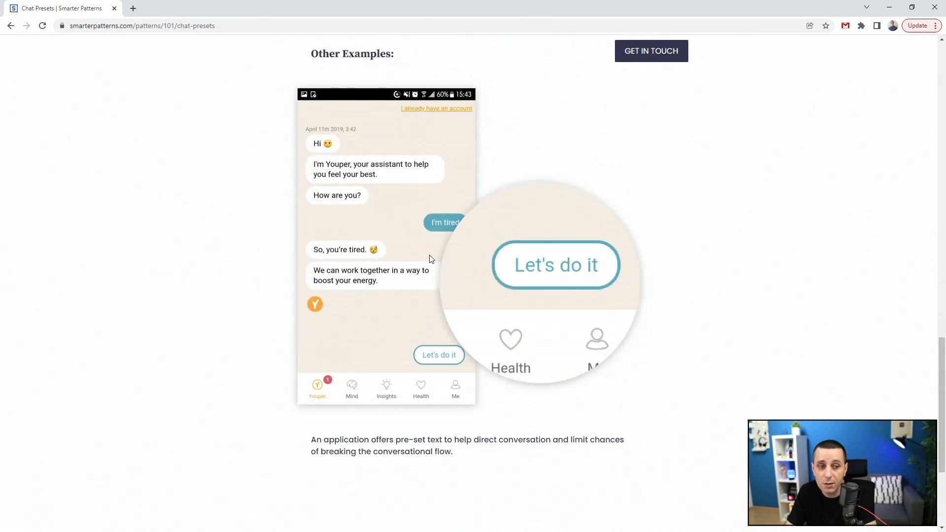
scroll("down", 3)
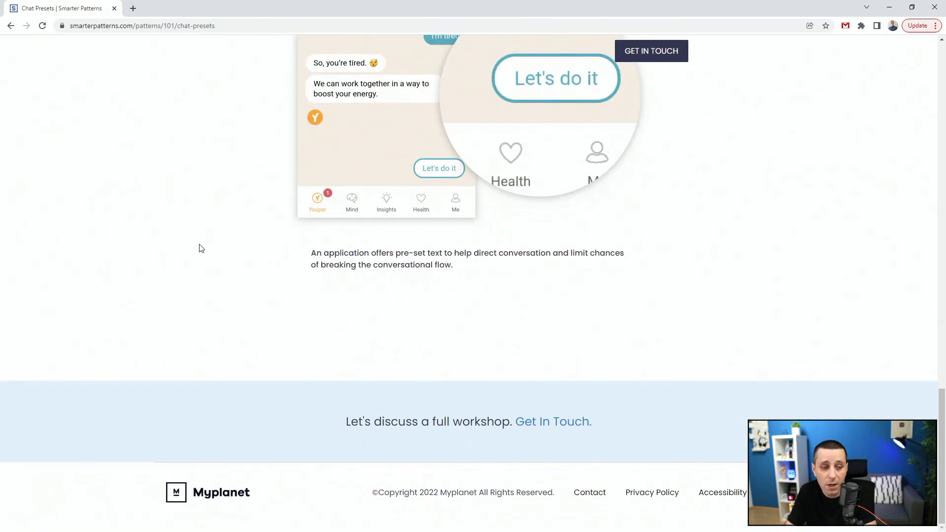
scroll("up", 3)
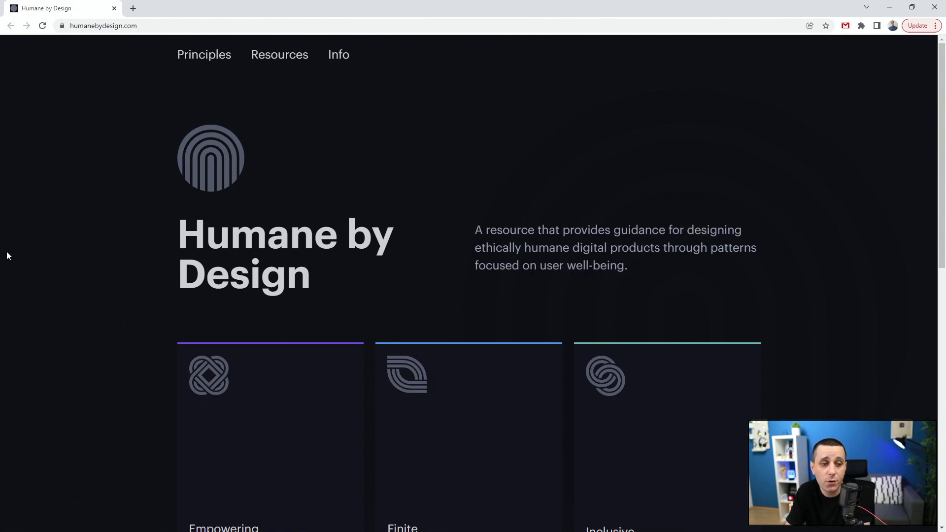
Step: Scroll the Humane by Design homepage down to its principle cards
scroll("down", 3)
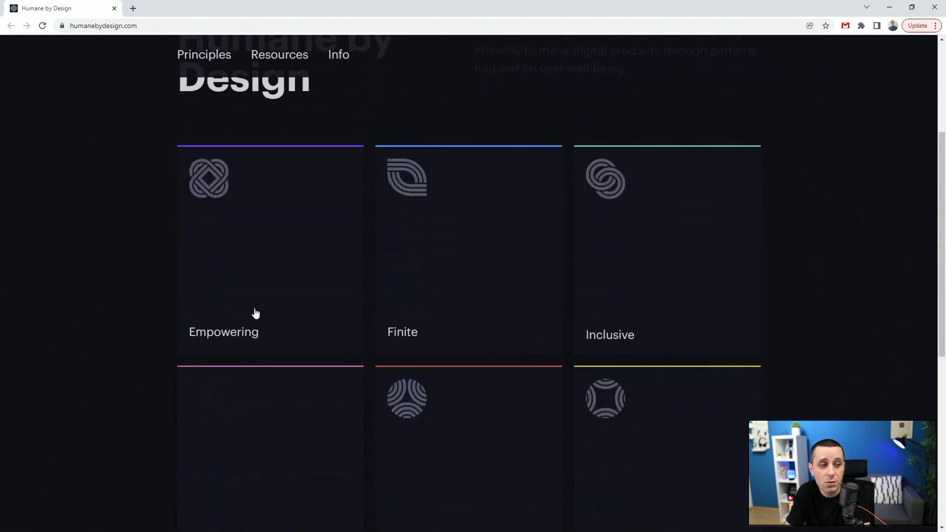
scroll("down", 3)
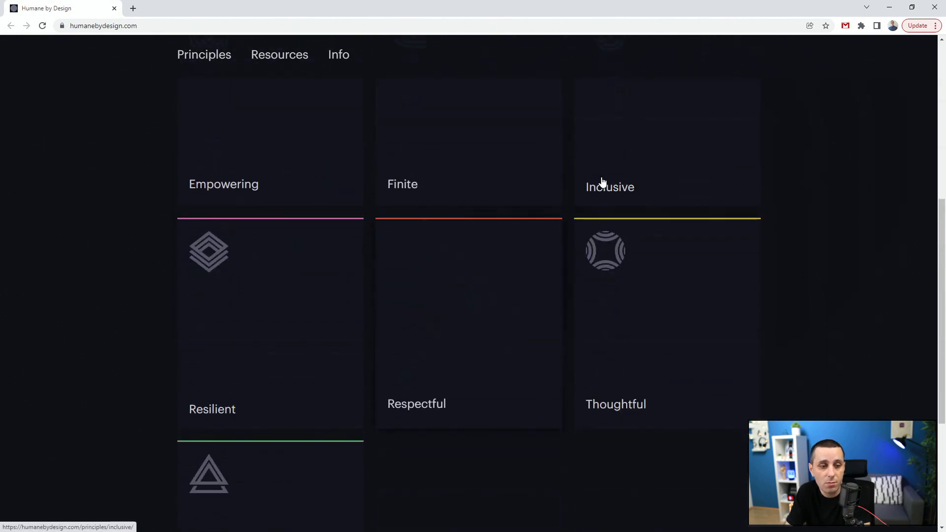
Step: Open the Inclusive principle and read through its Best Practices
left_click(609, 187)
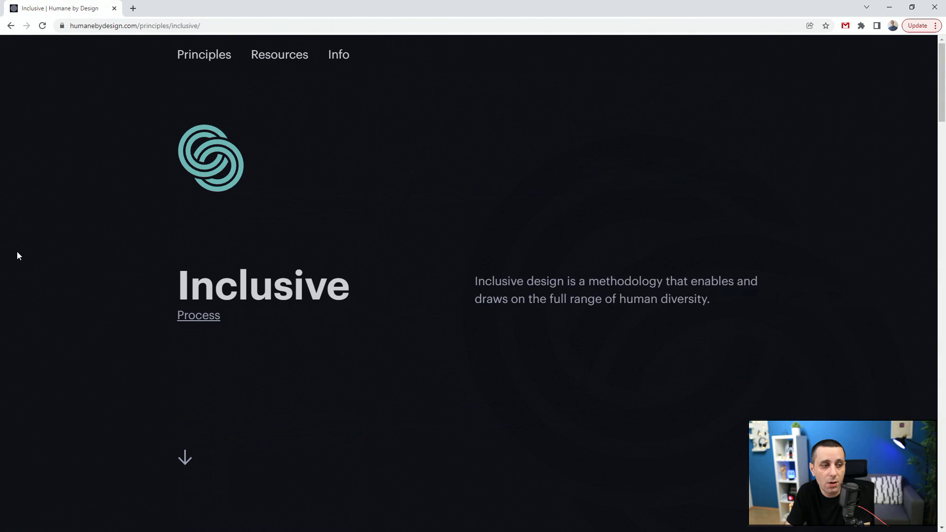
mouse_move(567, 297)
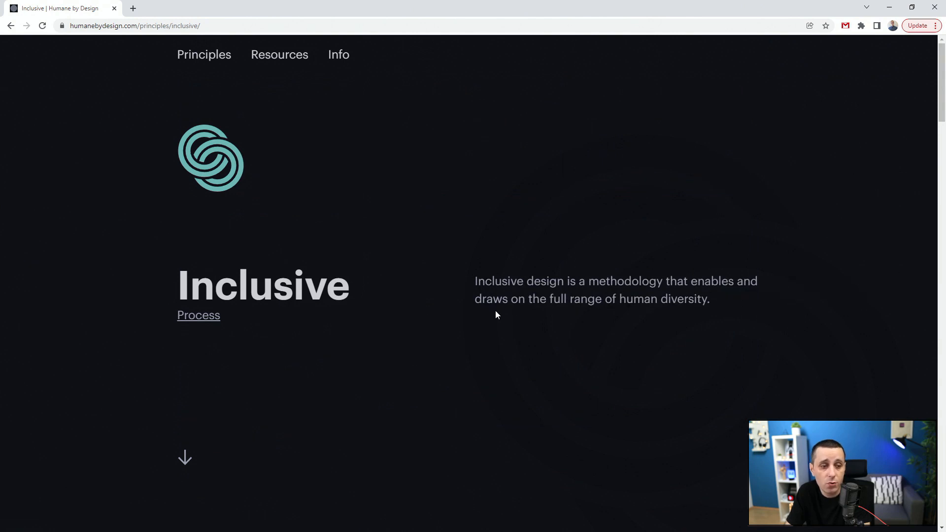
scroll("down", 3)
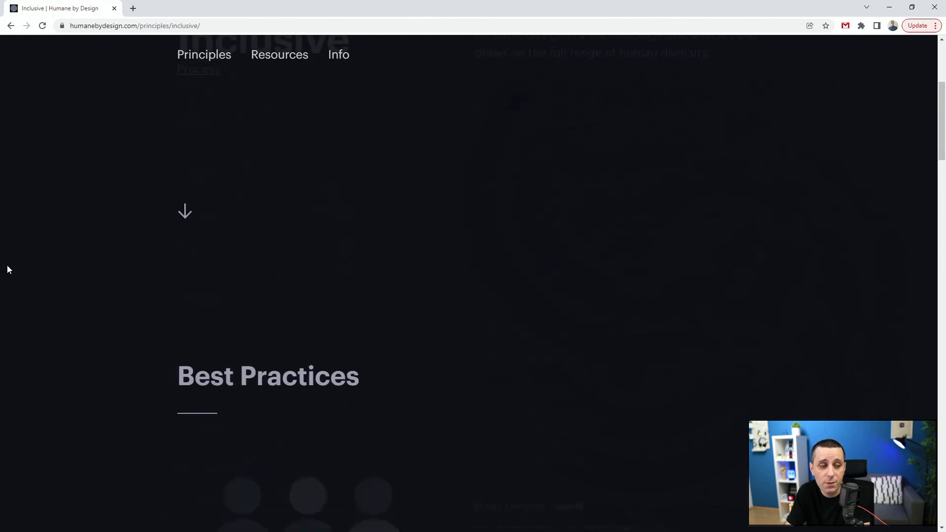
scroll("down", 3)
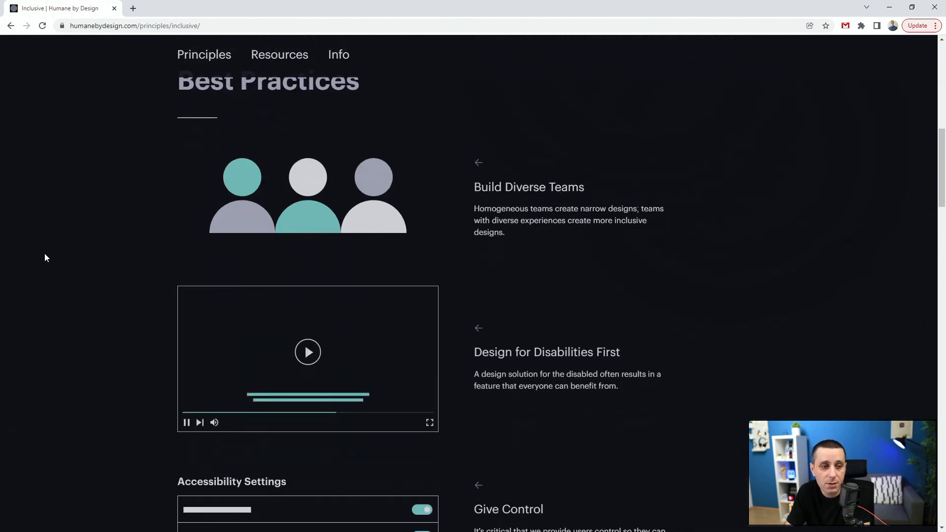
scroll("down", 3)
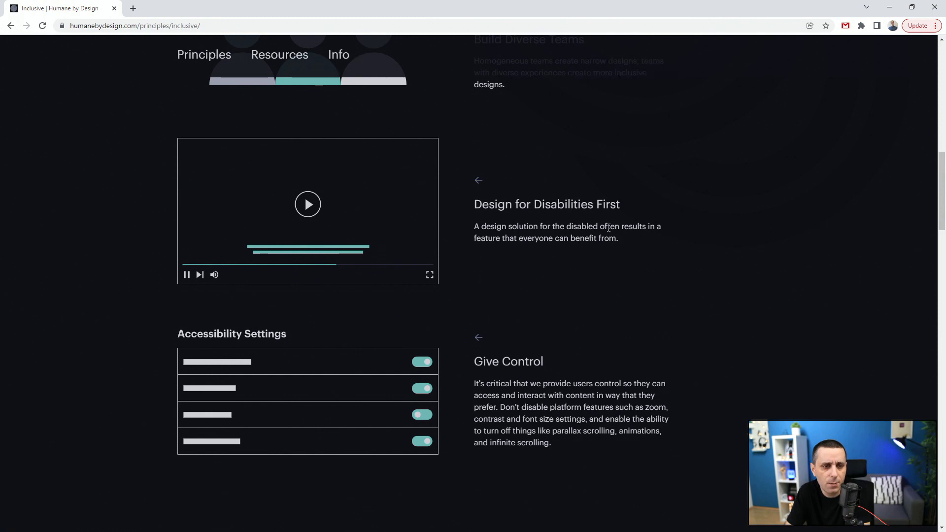
Step: Continue down to the Inclusive page's Further Reading section
scroll("down", 3)
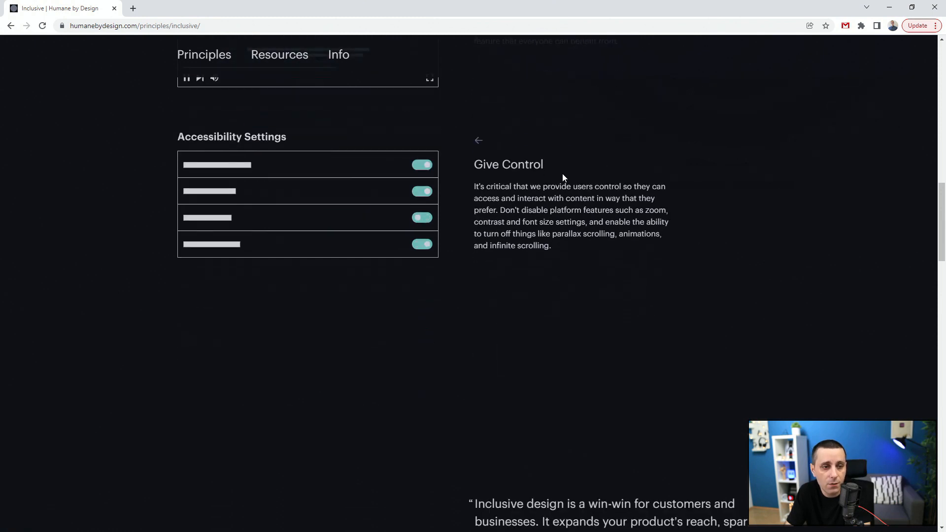
mouse_move(351, 182)
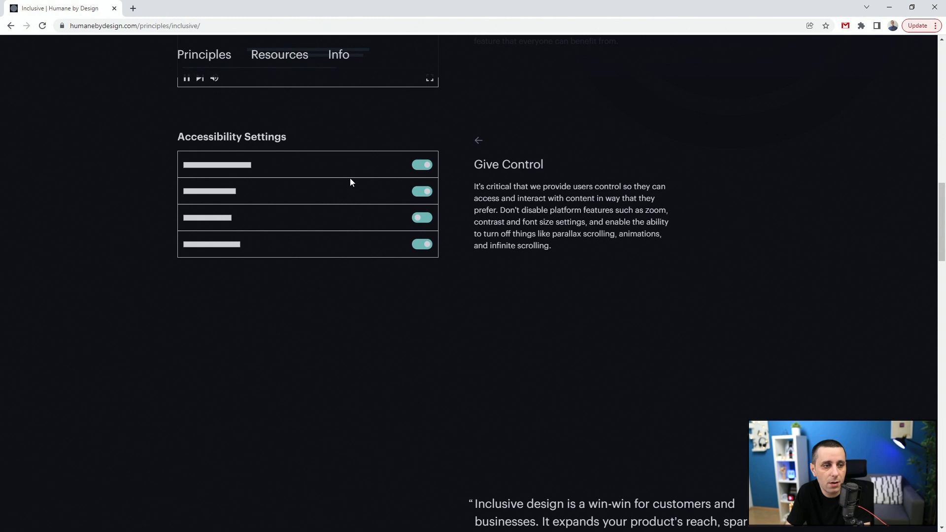
mouse_move(235, 144)
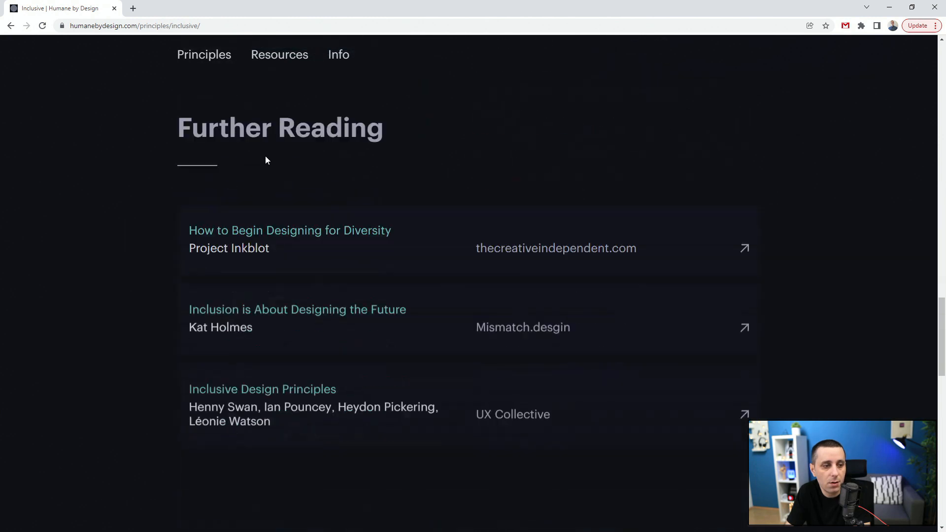
scroll("down", 3)
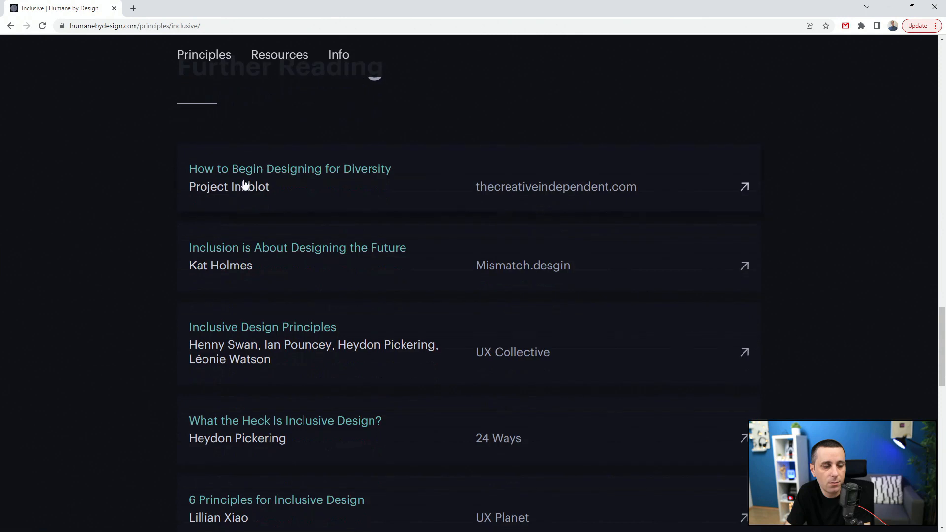
scroll("down", 3)
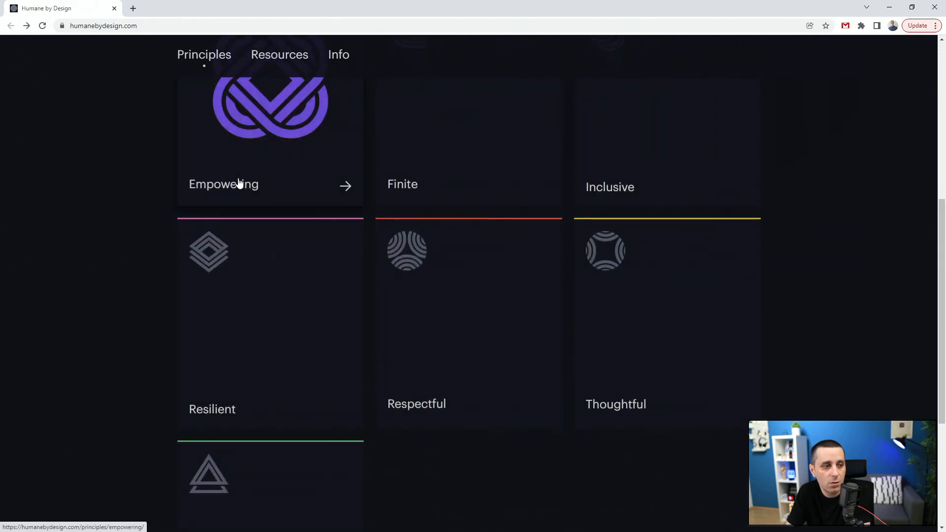
left_click(241, 184)
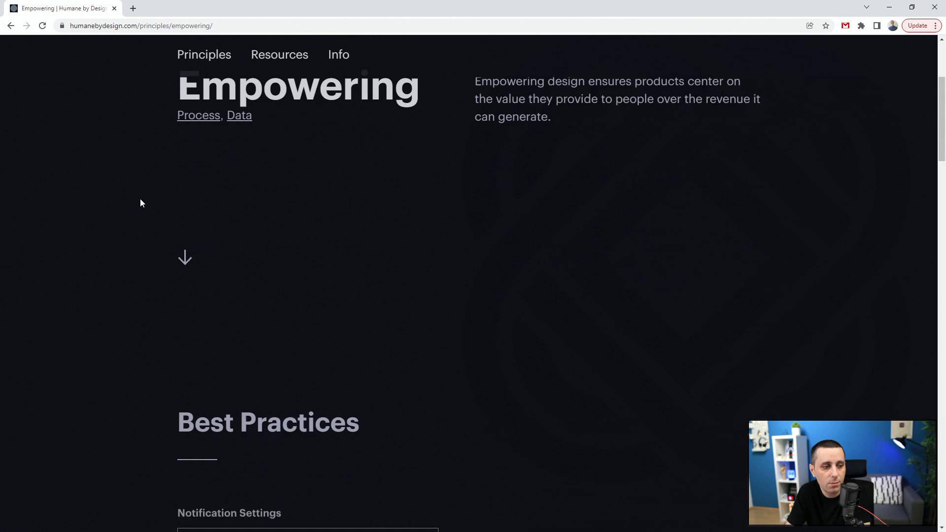
scroll("down", 3)
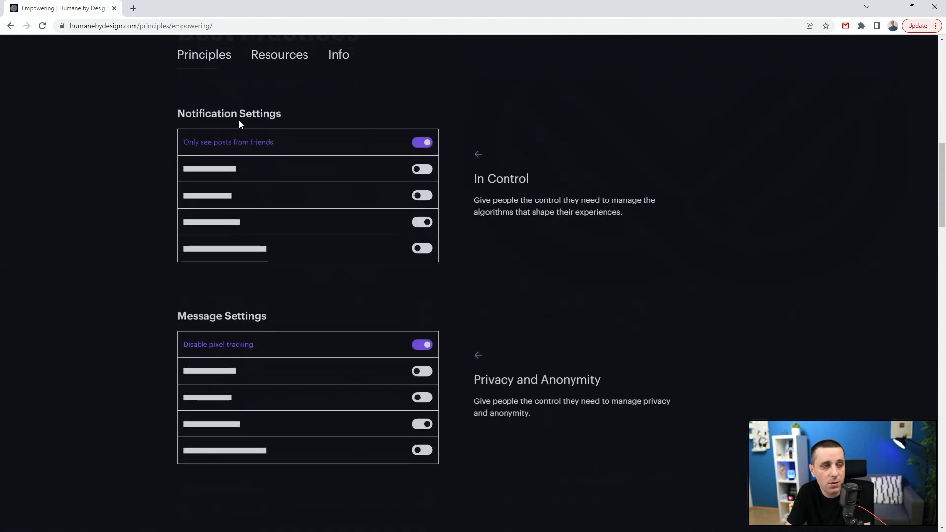
mouse_move(284, 119)
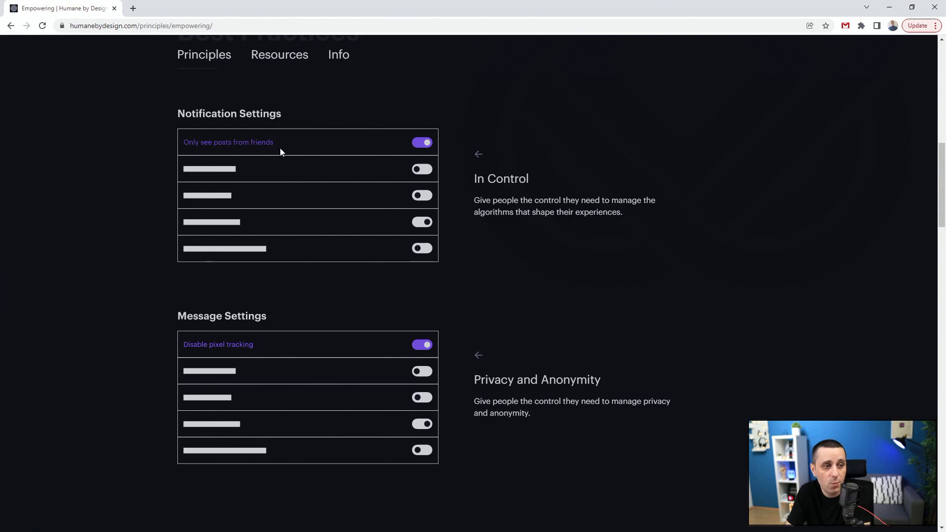
mouse_move(573, 214)
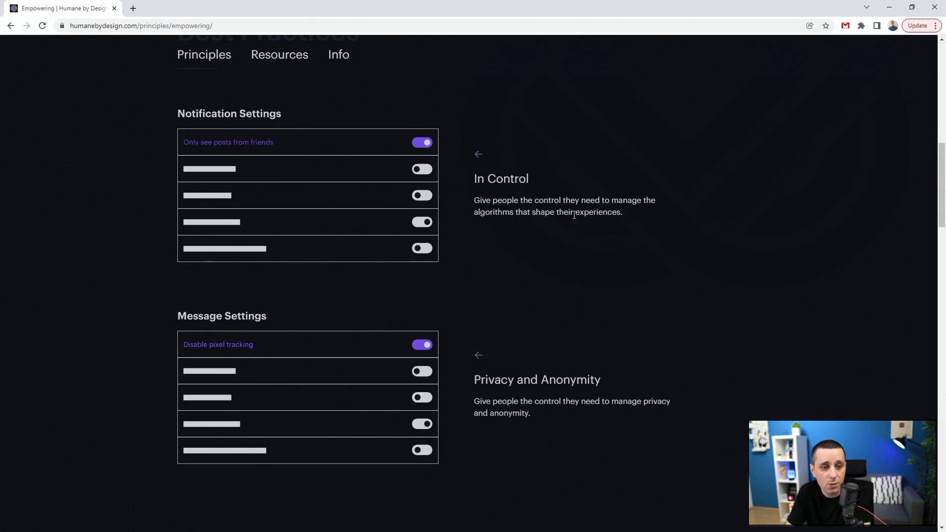
scroll("down", 3)
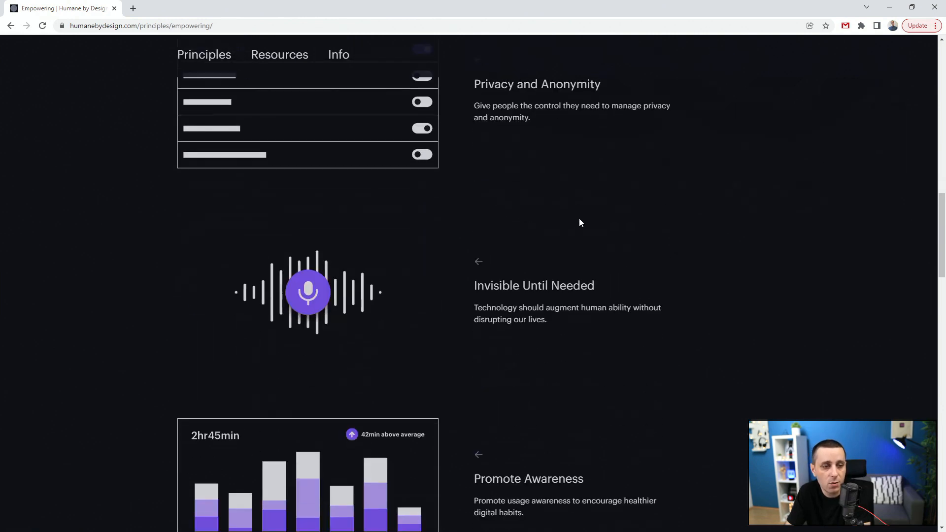
scroll("down", 3)
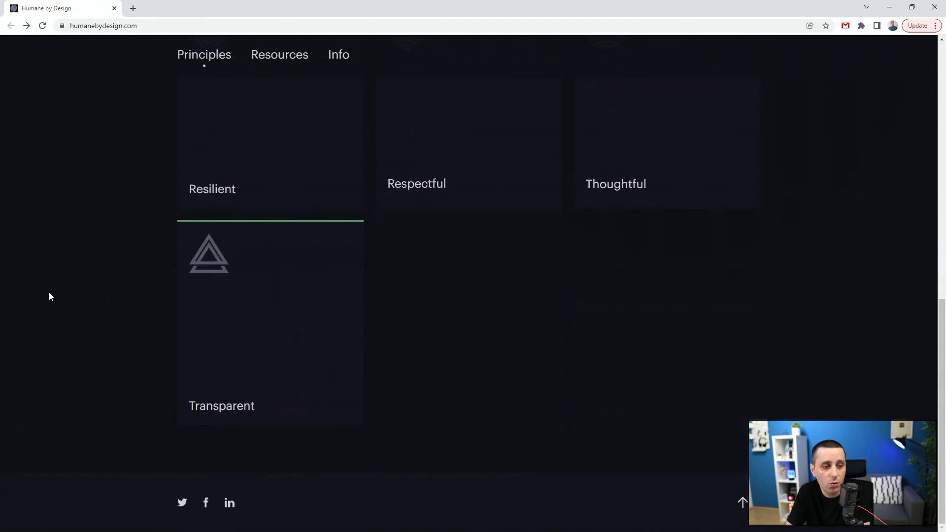
scroll("up", 3)
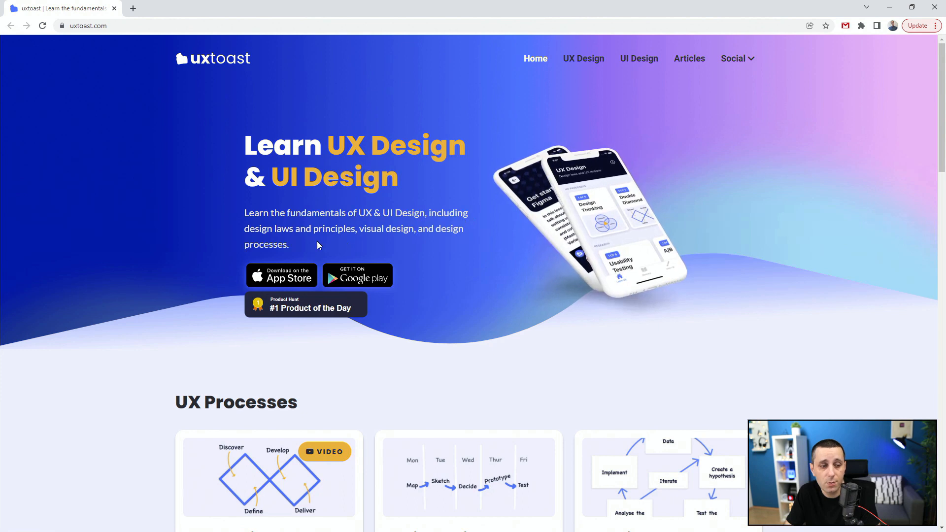
Step: Scroll the uxtoast homepage past UX Processes, Figma tutorials and UX Laws to UI design tips
scroll("down", 3)
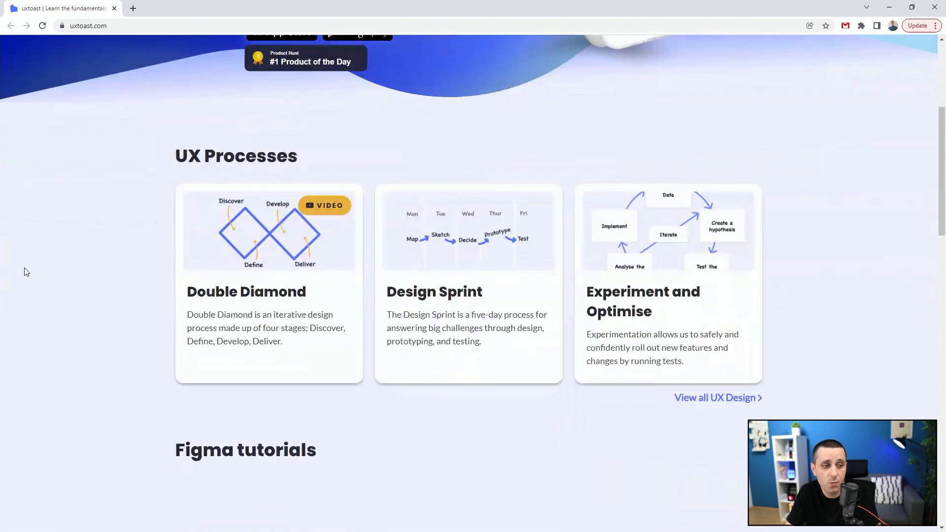
scroll("down", 3)
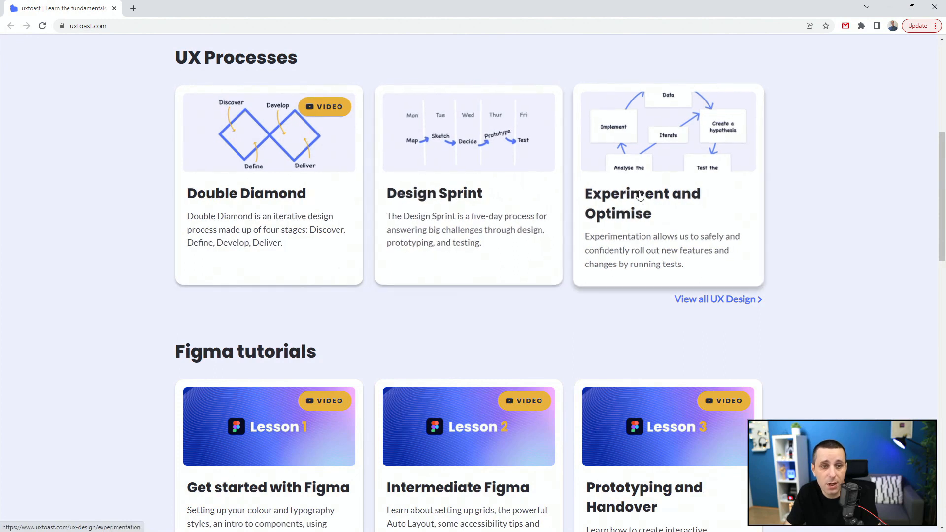
scroll("down", 3)
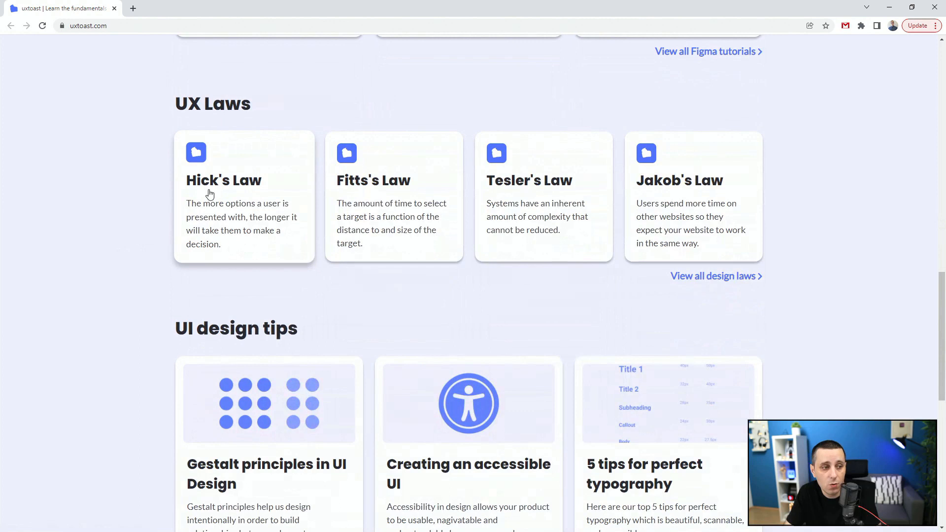
scroll("down", 3)
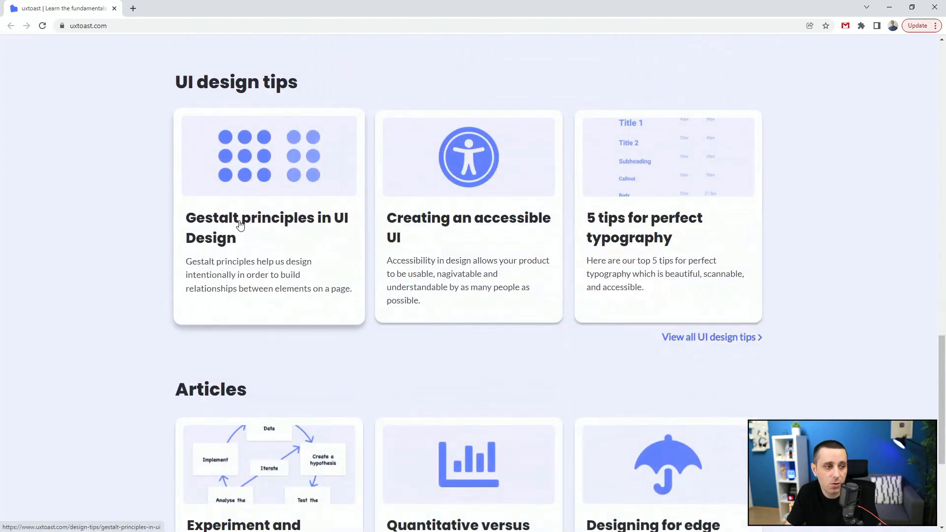
Step: Open the Gestalt principles in UI Design article and read its first laws
left_click(266, 227)
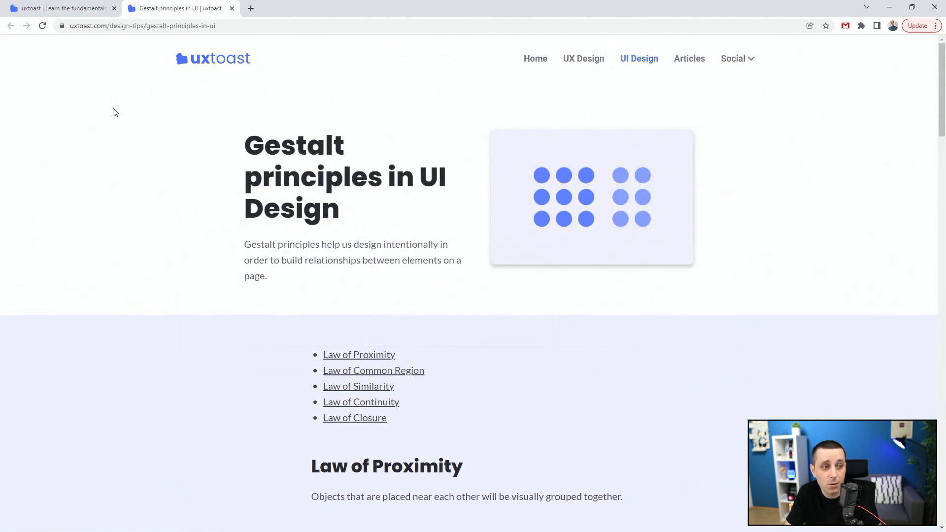
scroll("down", 3)
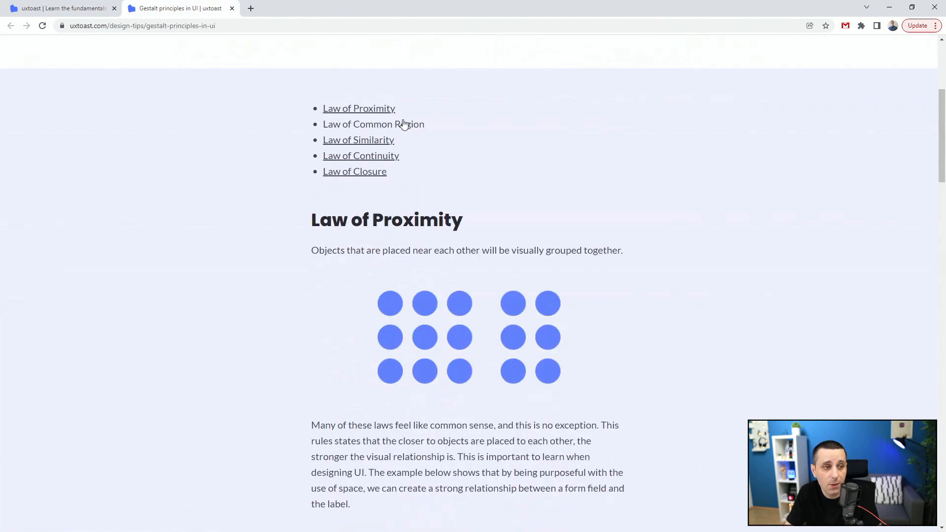
scroll("down", 3)
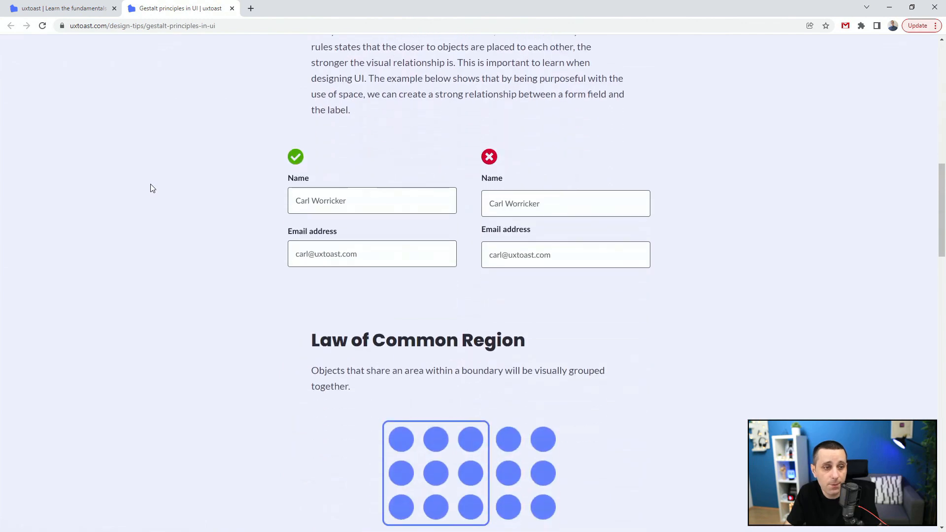
scroll("down", 3)
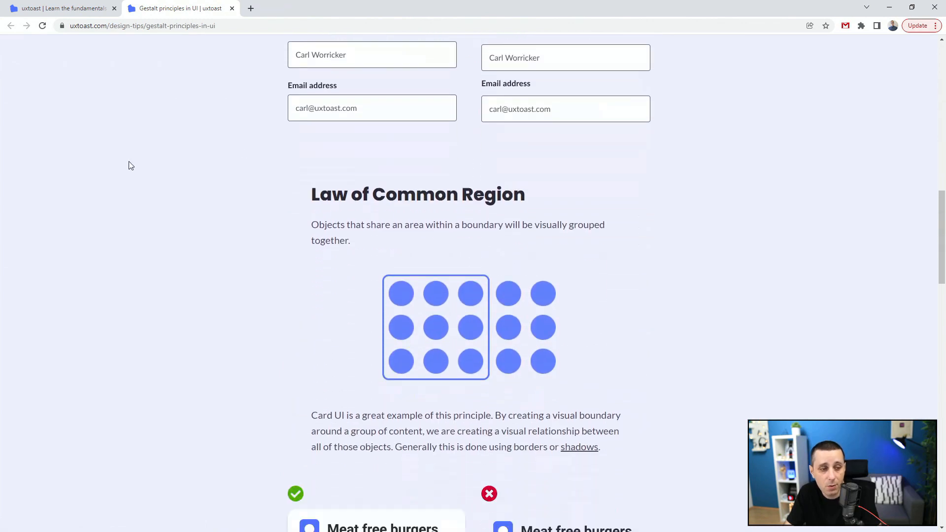
Step: Continue down the article to the Law of Closure and the page footer
scroll("down", 3)
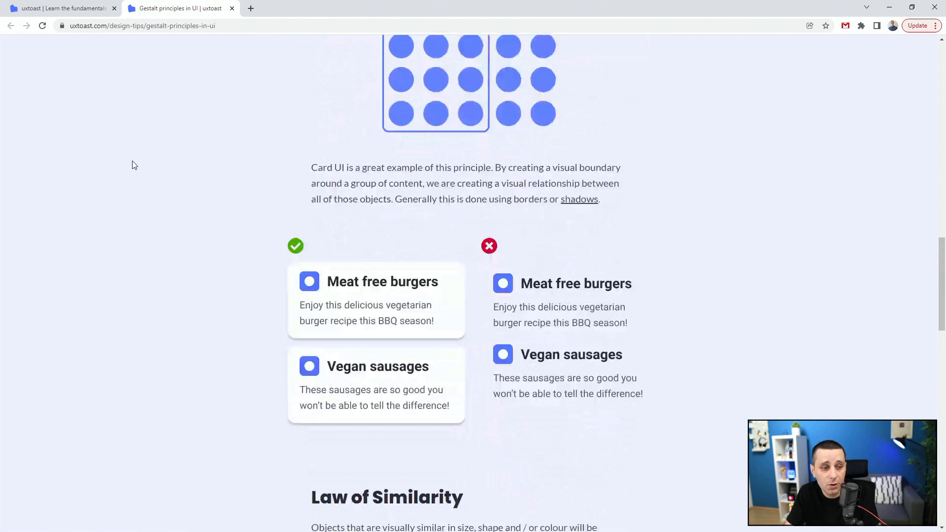
scroll("down", 3)
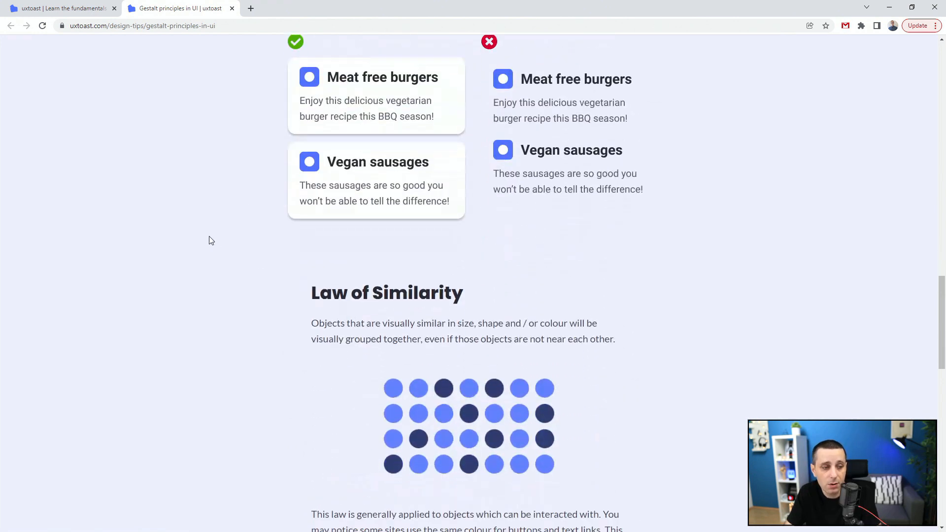
scroll("down", 3)
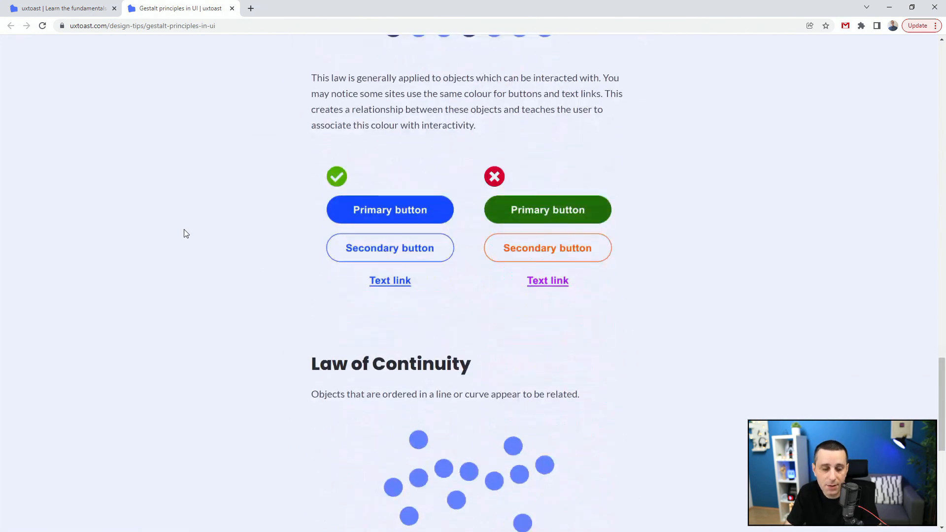
scroll("down", 3)
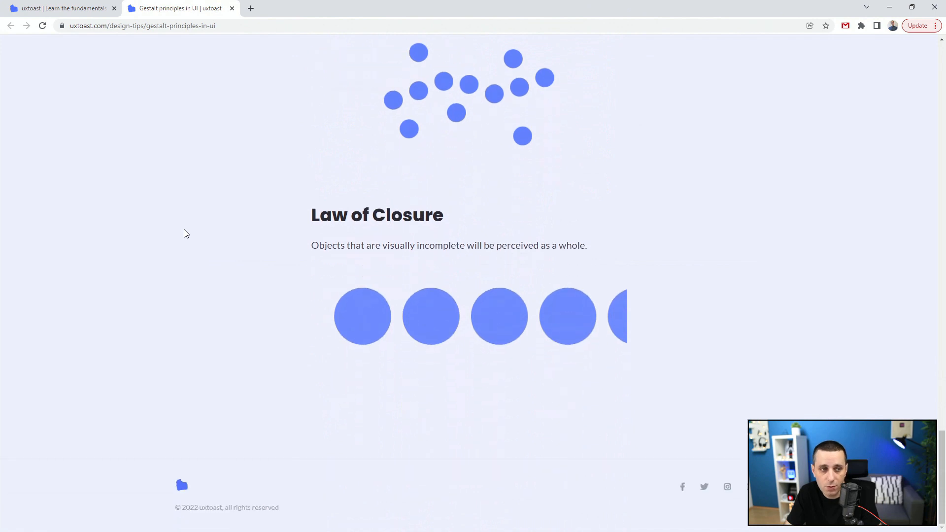
mouse_move(202, 4)
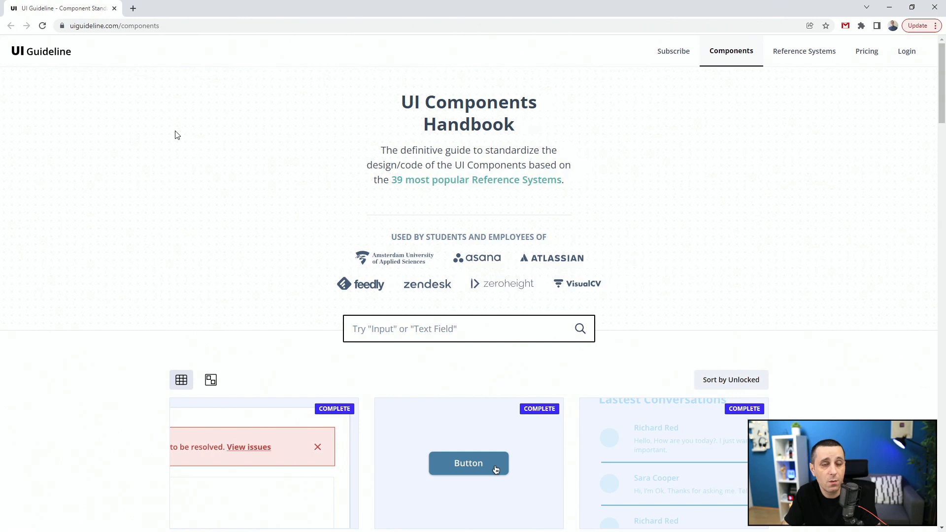
mouse_move(517, 181)
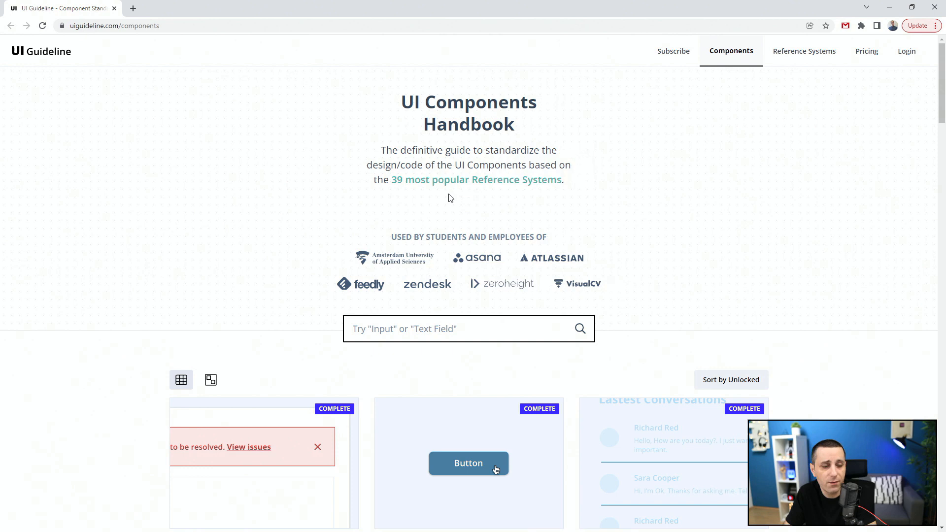
Step: Scroll the UI Components Handbook down to the Alert, Button and Divider cards
scroll("down", 3)
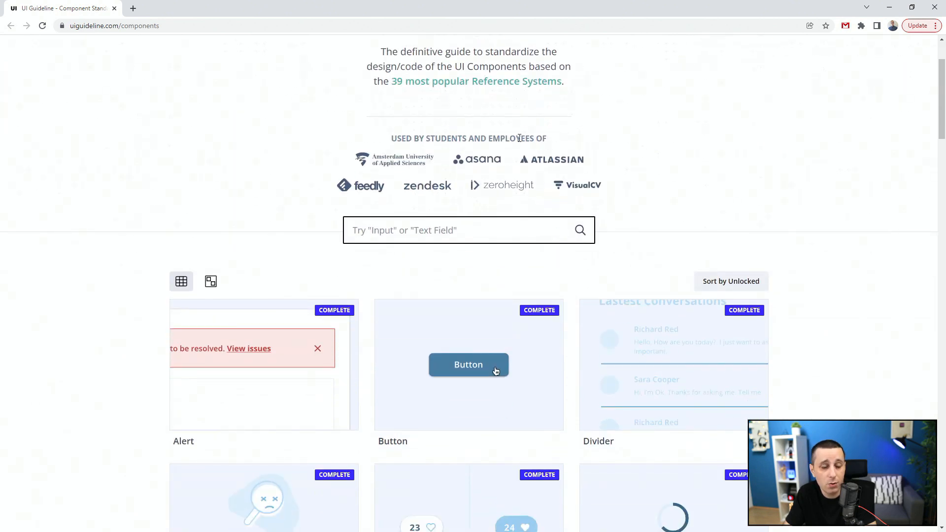
scroll("down", 3)
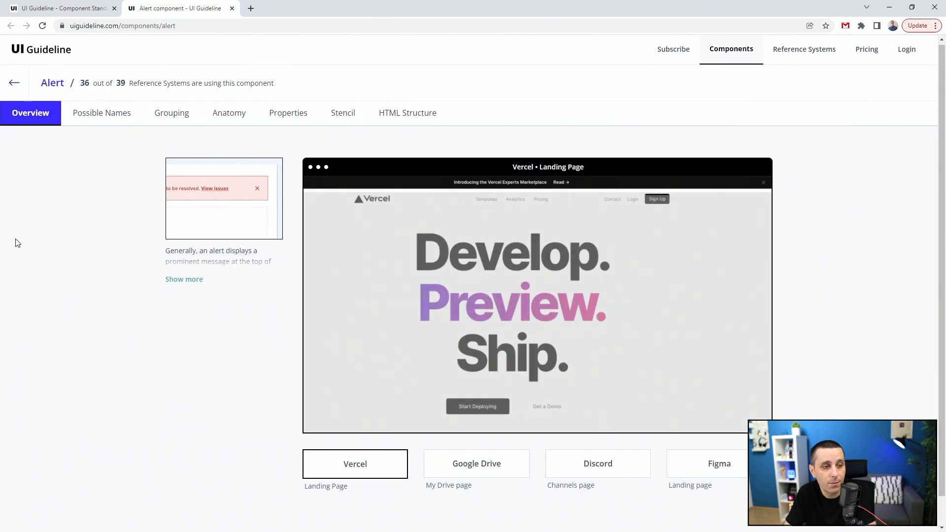
Step: View the Alert component's Google Drive, Discord and Figma examples in turn
scroll("down", 3)
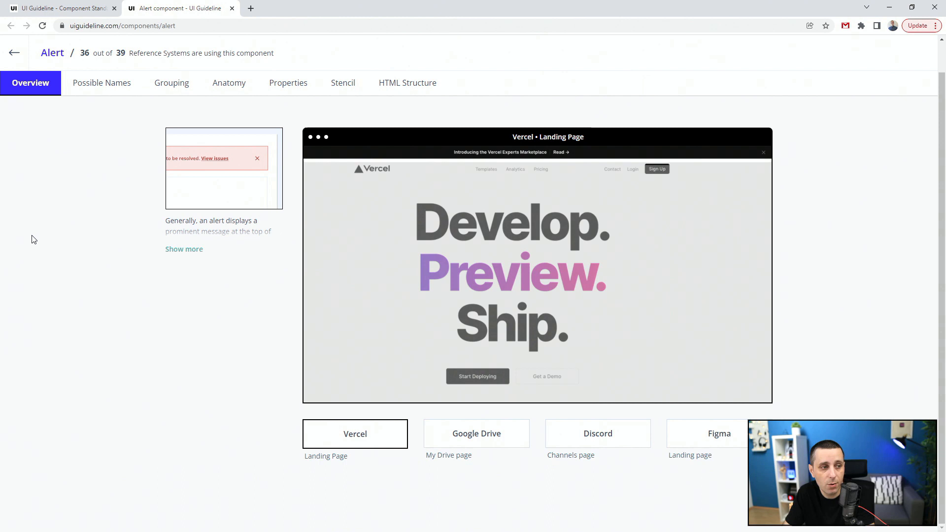
mouse_move(351, 445)
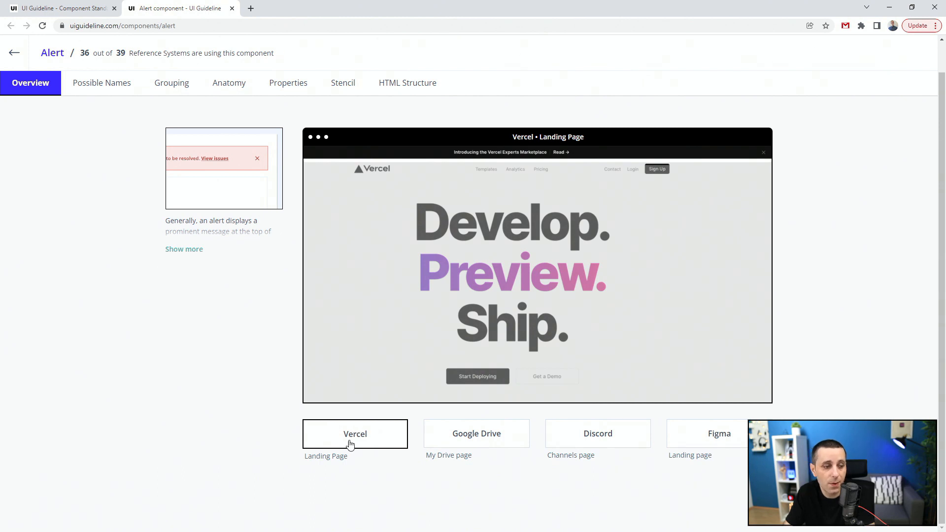
left_click(476, 434)
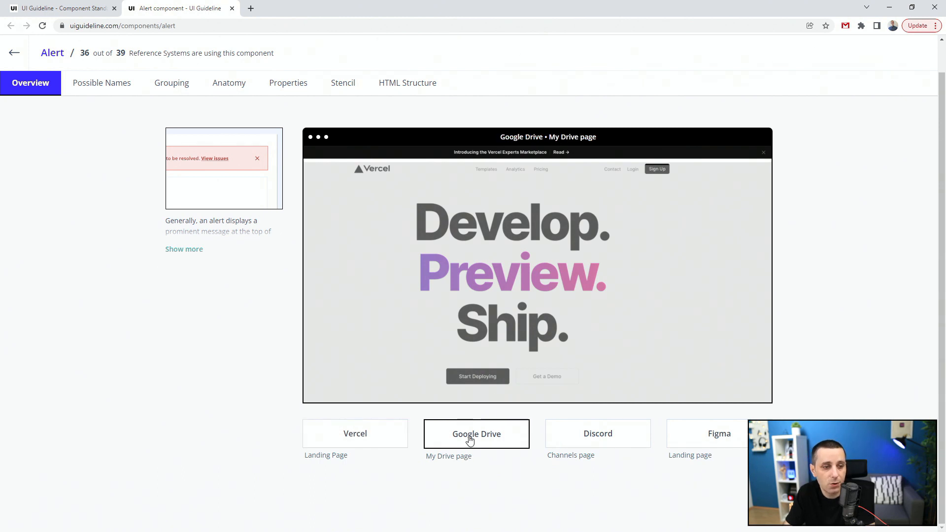
left_click(476, 433)
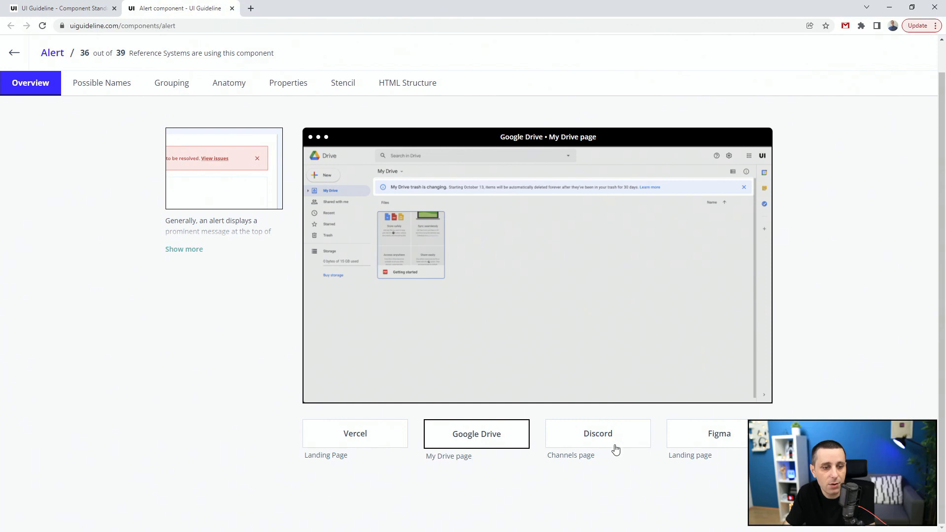
left_click(597, 433)
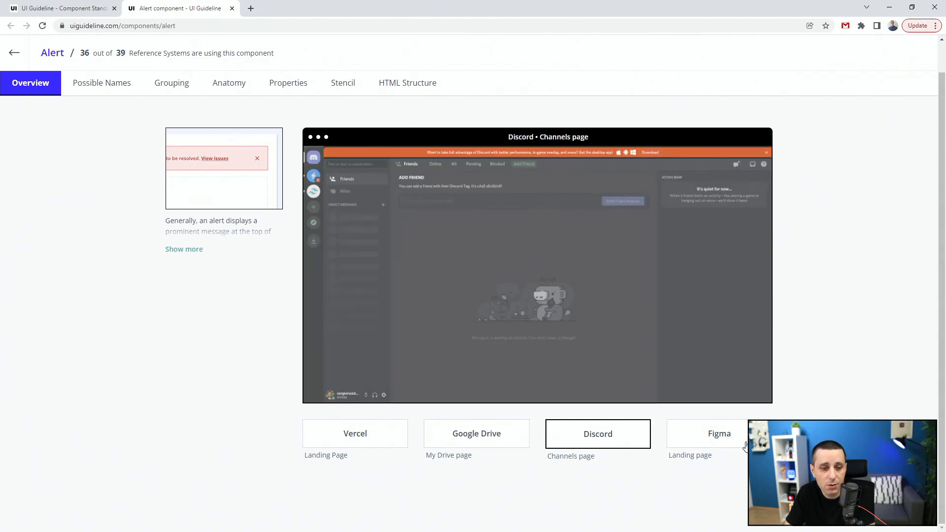
left_click(719, 433)
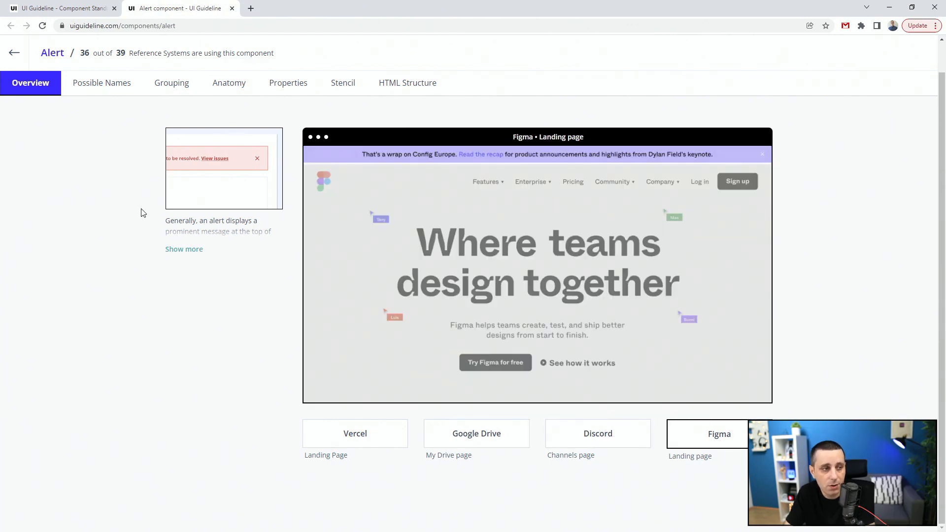
Step: Expand the full Alert description, revisit the Discord and Google Drive examples, and return to the handbook
left_click(184, 248)
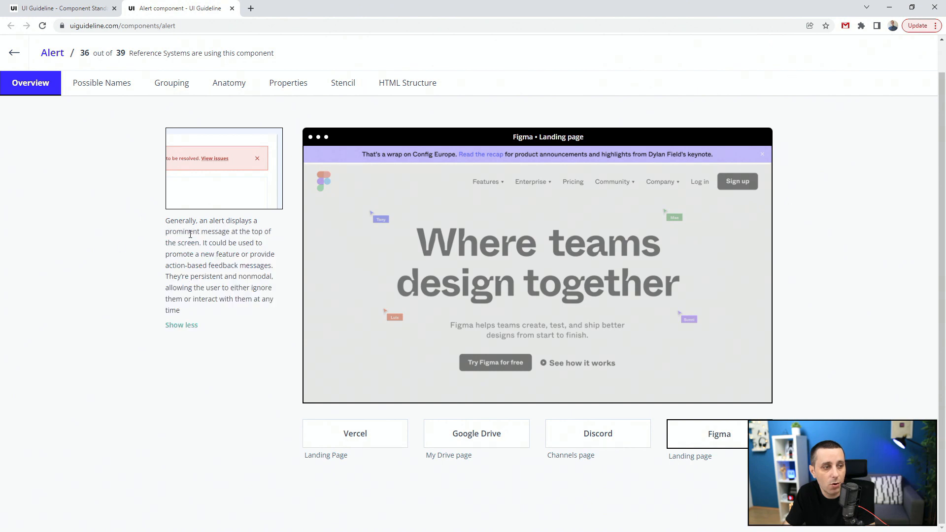
mouse_move(202, 240)
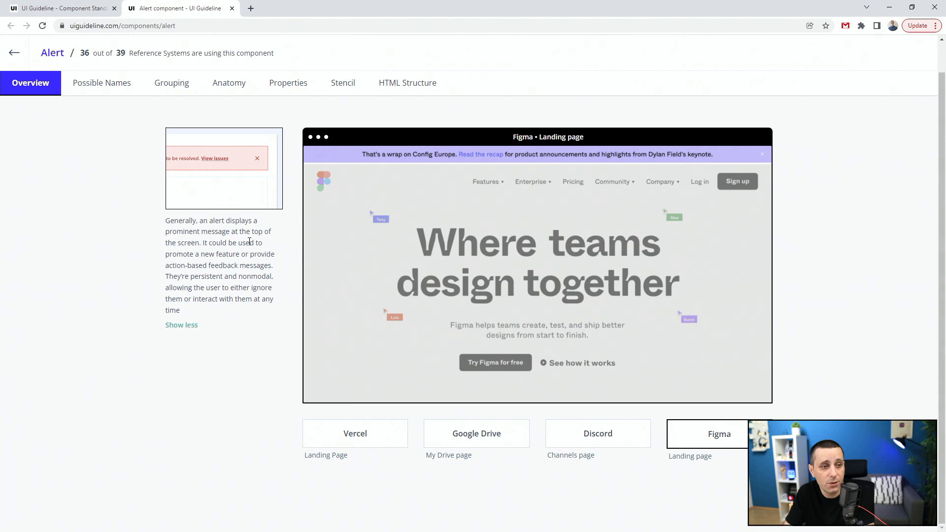
left_click(597, 433)
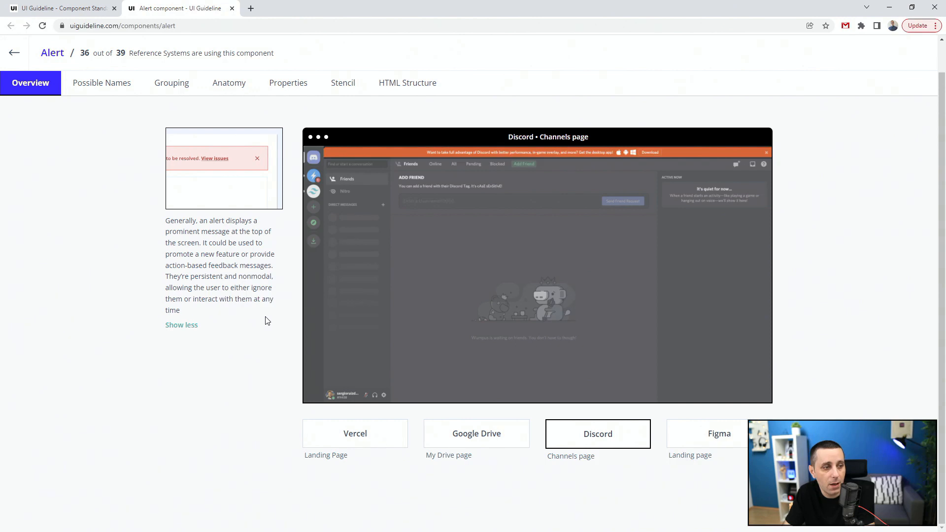
mouse_move(504, 404)
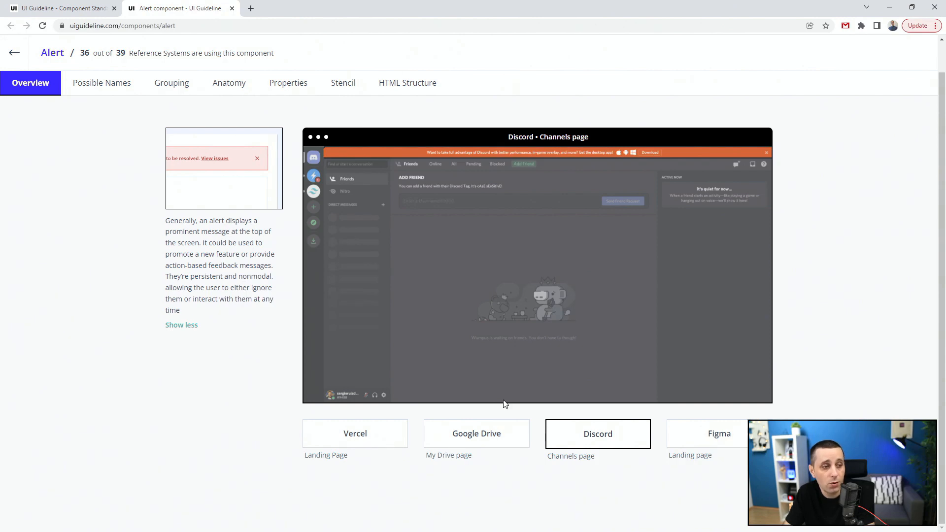
left_click(476, 433)
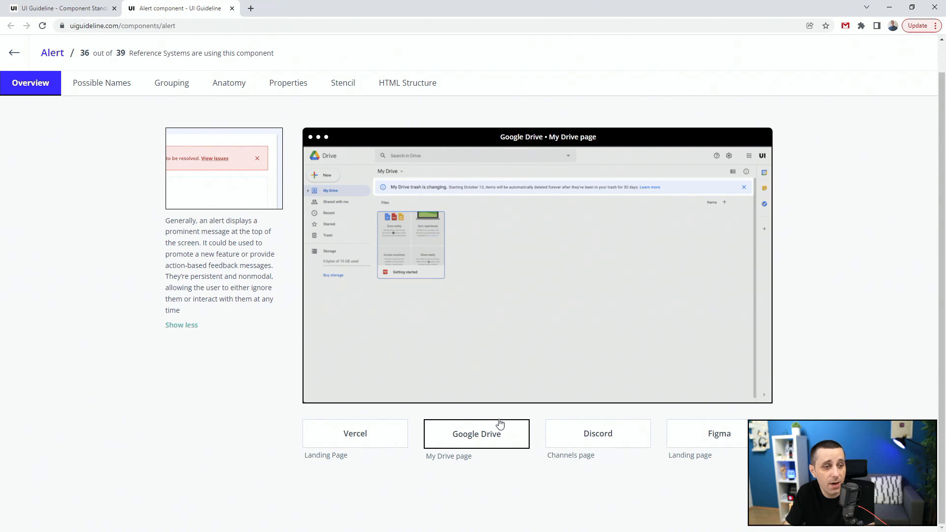
mouse_move(471, 194)
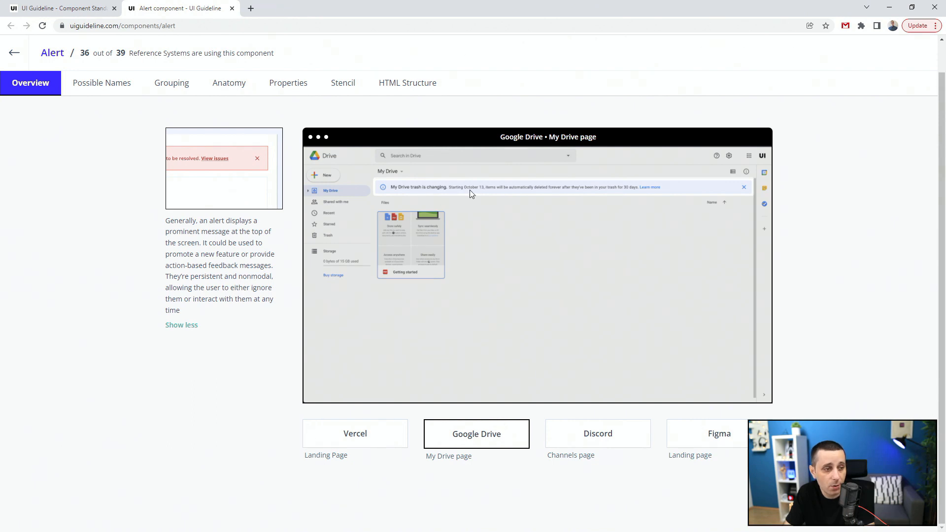
mouse_move(652, 200)
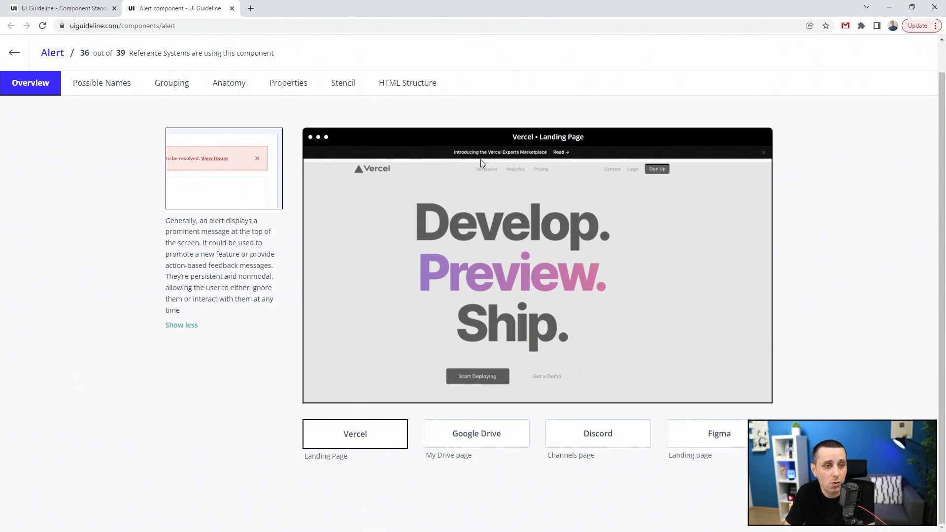
mouse_move(567, 159)
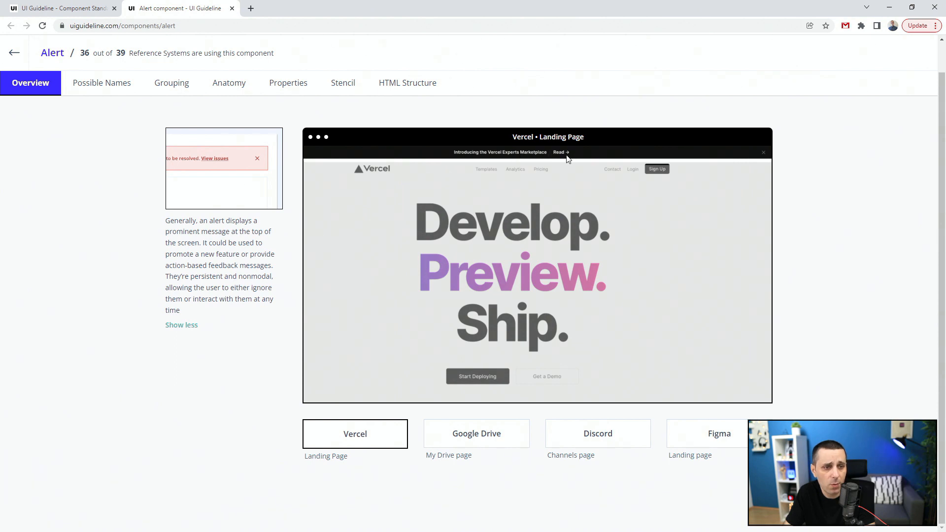
mouse_move(617, 127)
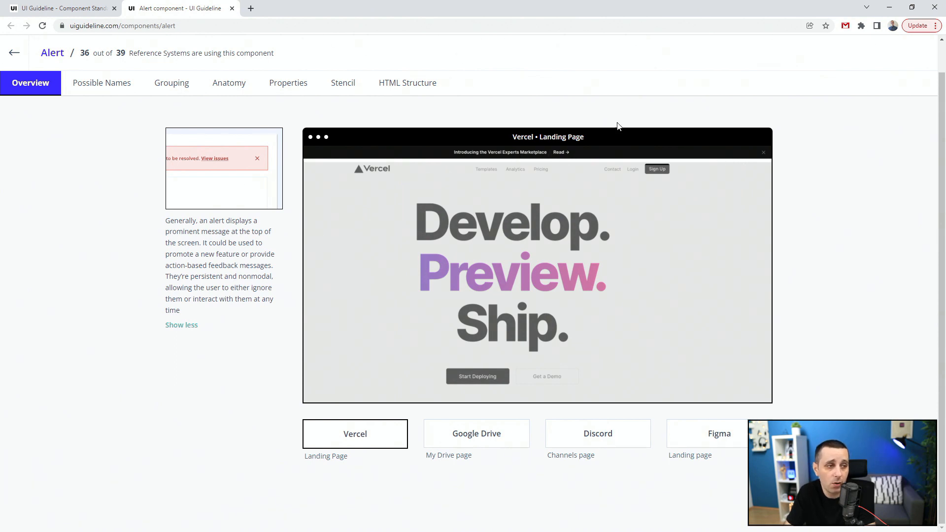
left_click(14, 52)
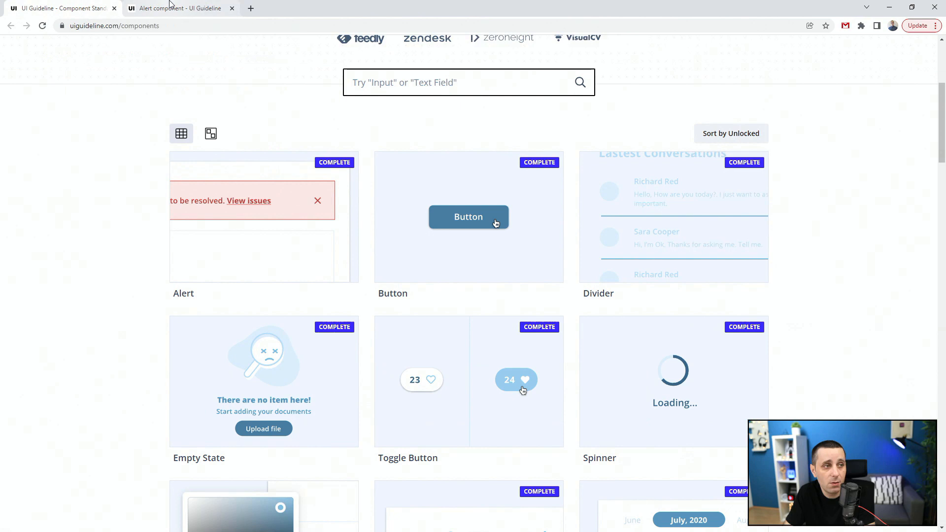
Step: Read the Button component's expanded description with Intercom, Waze, Notion and Medium examples, then return to the handbook
left_click(231, 8)
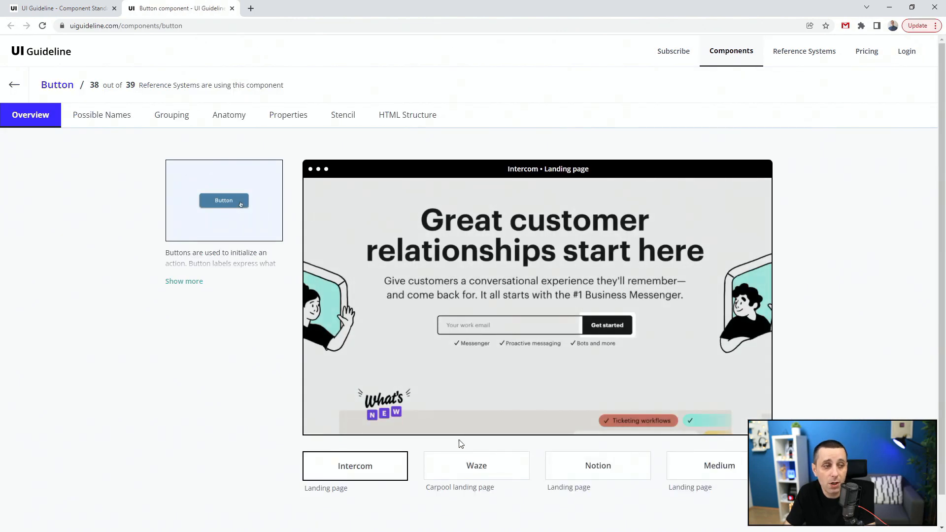
left_click(183, 281)
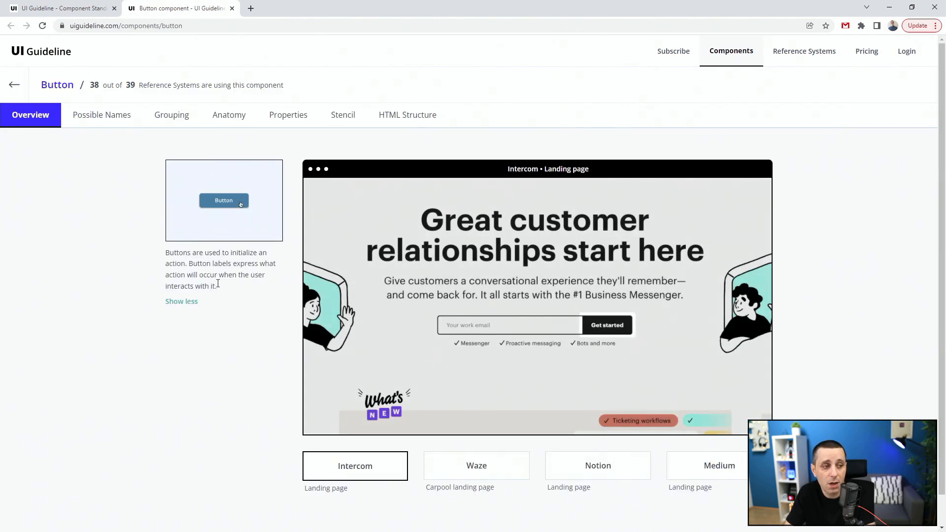
left_click(597, 465)
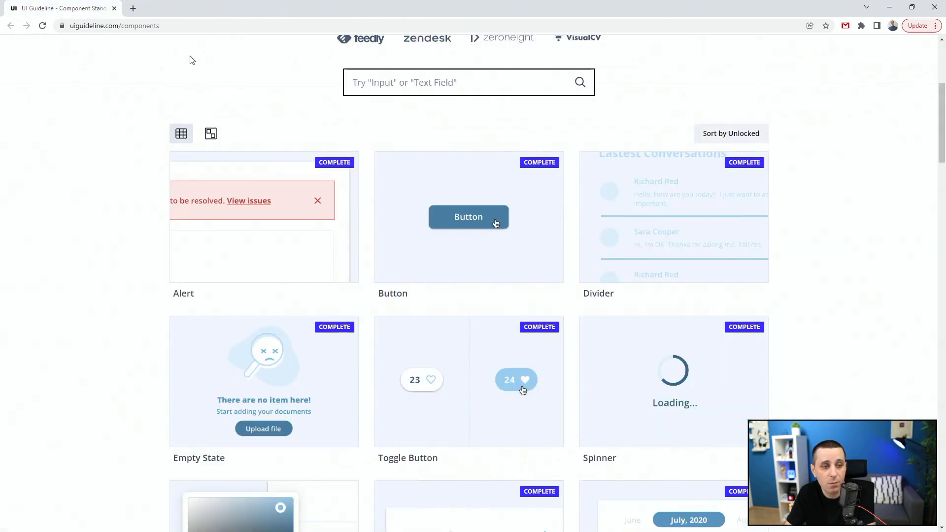
scroll("down", 3)
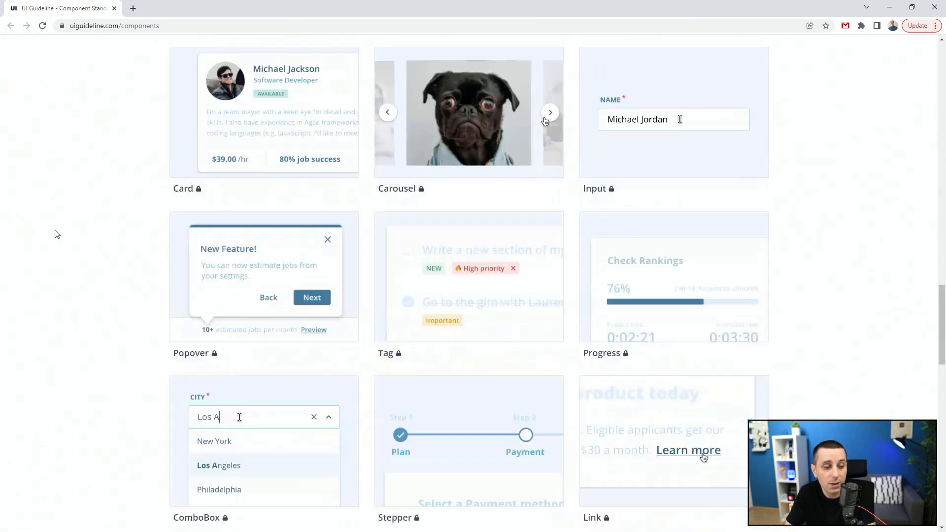
scroll("up", 3)
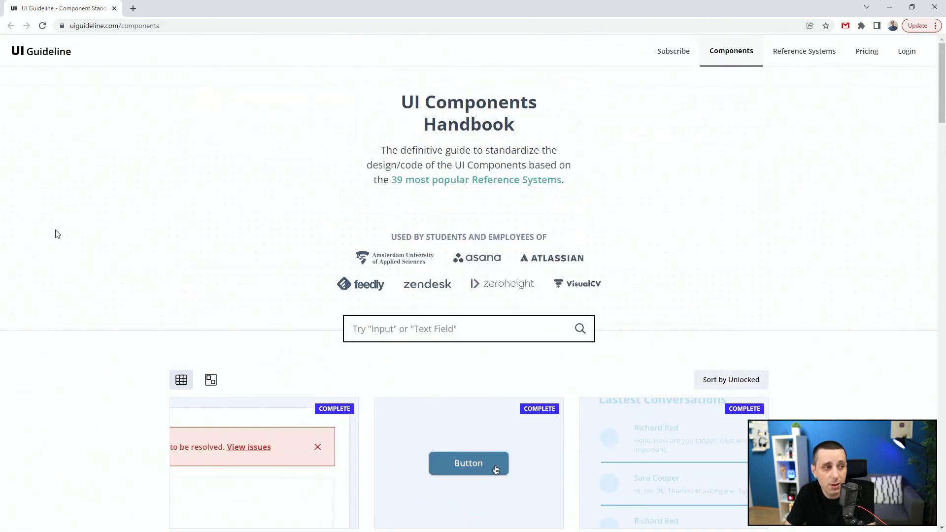